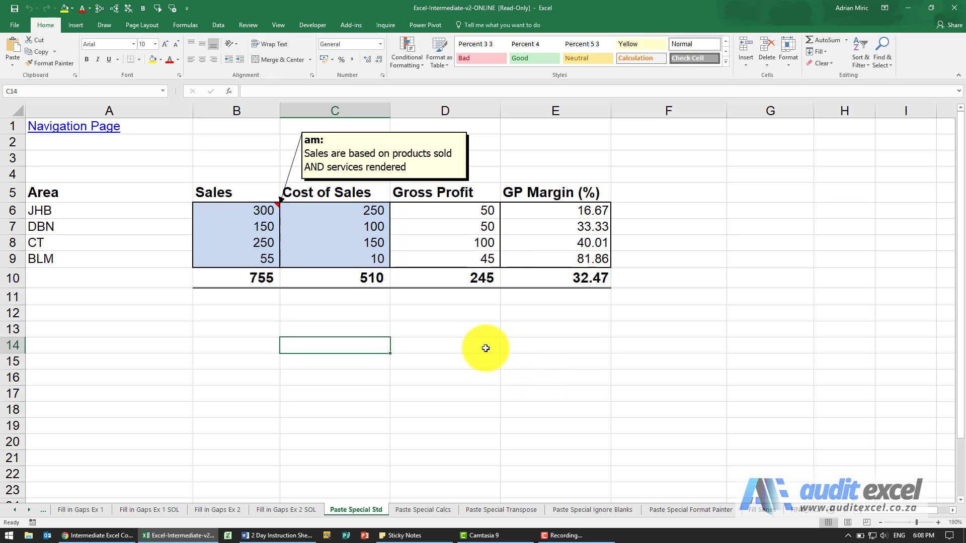
pyautogui.moveTo(192, 248)
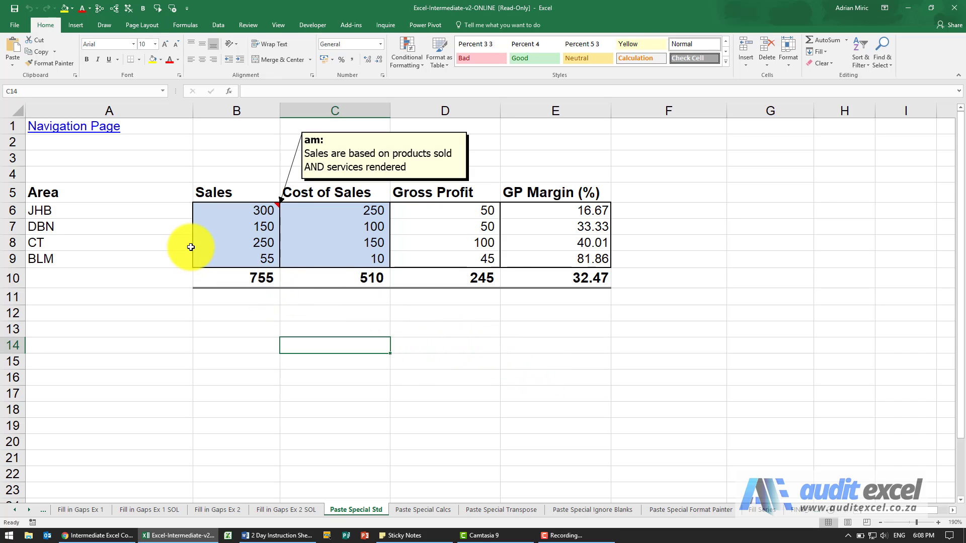
pyautogui.moveTo(170, 217)
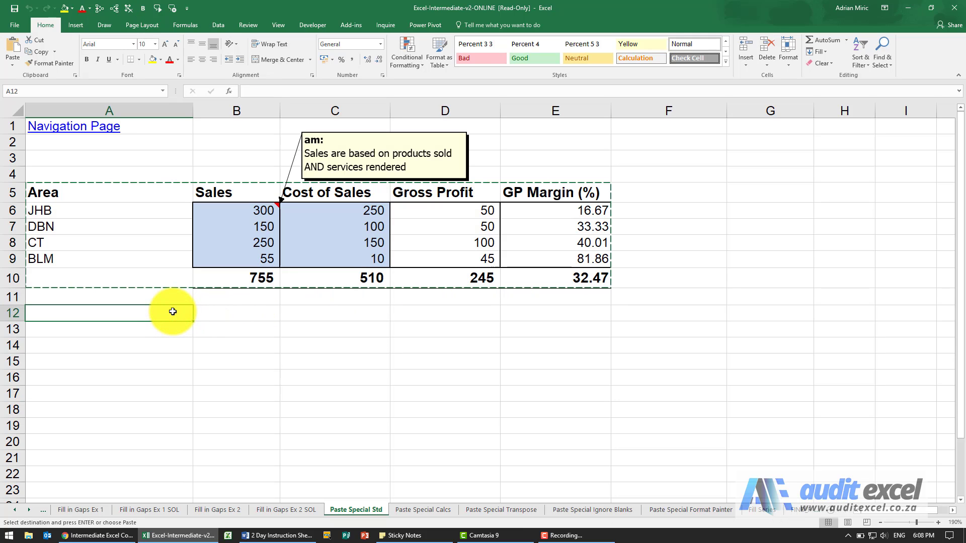
# Step: Paste the full copied sales table, comment included, starting at row 12
pyautogui.press('Enter')
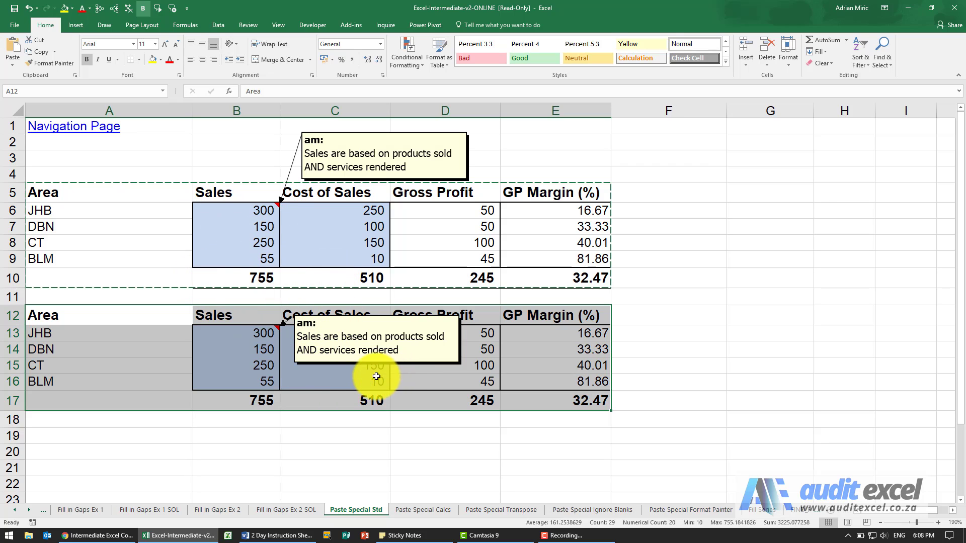
pyautogui.moveTo(265, 353)
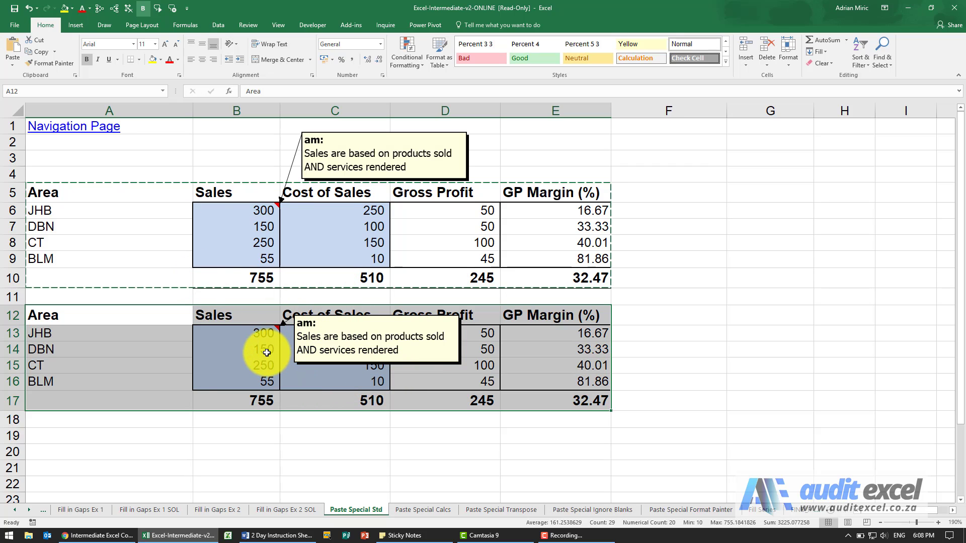
pyautogui.moveTo(248, 343)
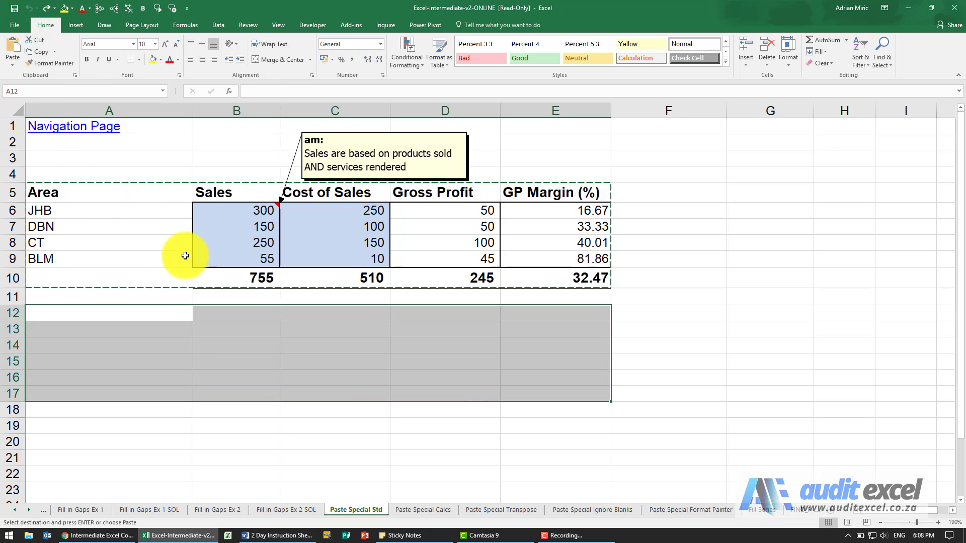
pyautogui.moveTo(239, 275)
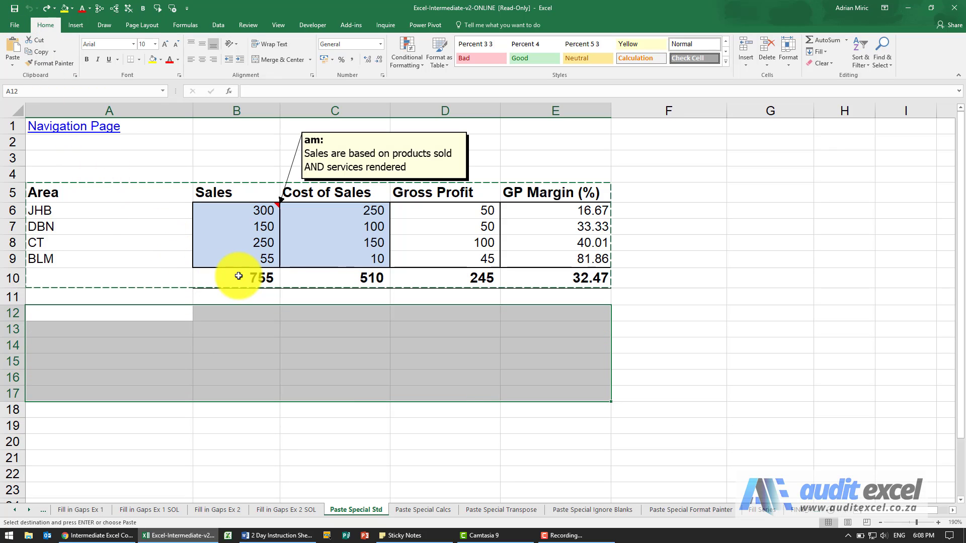
# Step: Copy the JHB sales figure and select the DBN, CT and BLM sales cells as target
pyautogui.click(149, 195)
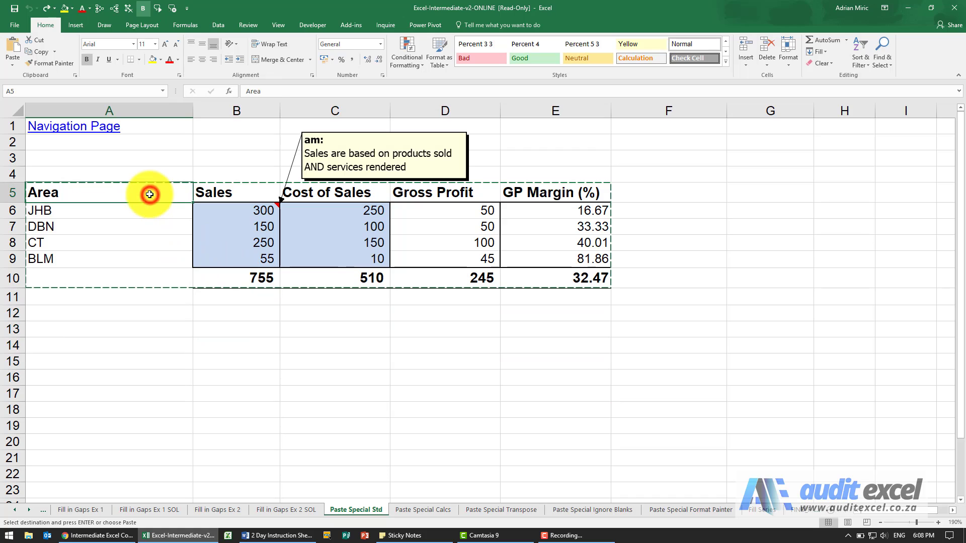
pyautogui.moveTo(205, 215)
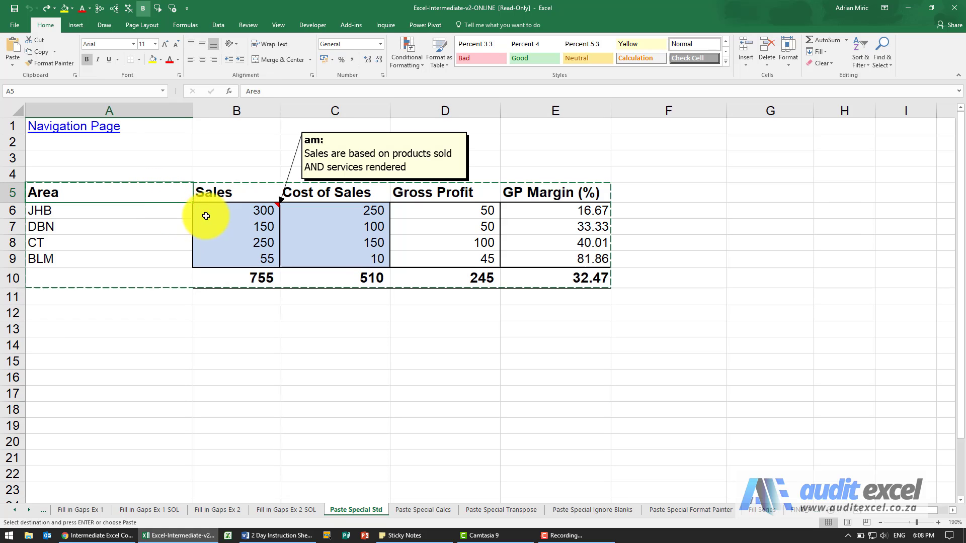
pyautogui.click(230, 211)
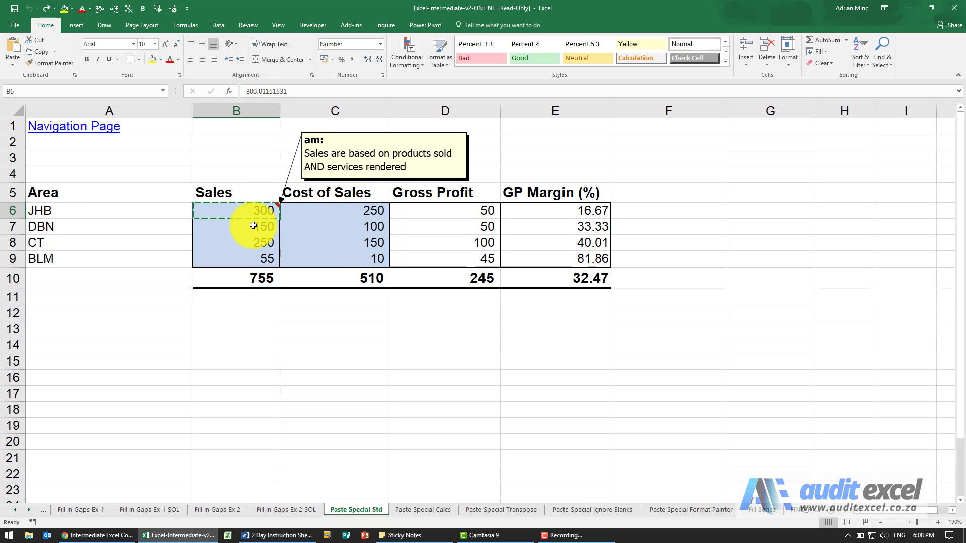
pyautogui.click(247, 227)
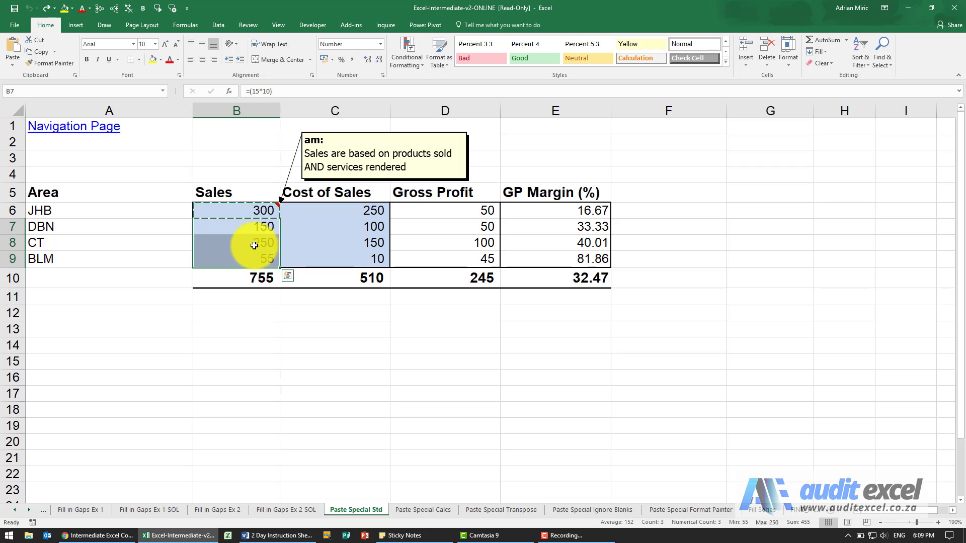
pyautogui.moveTo(253, 238)
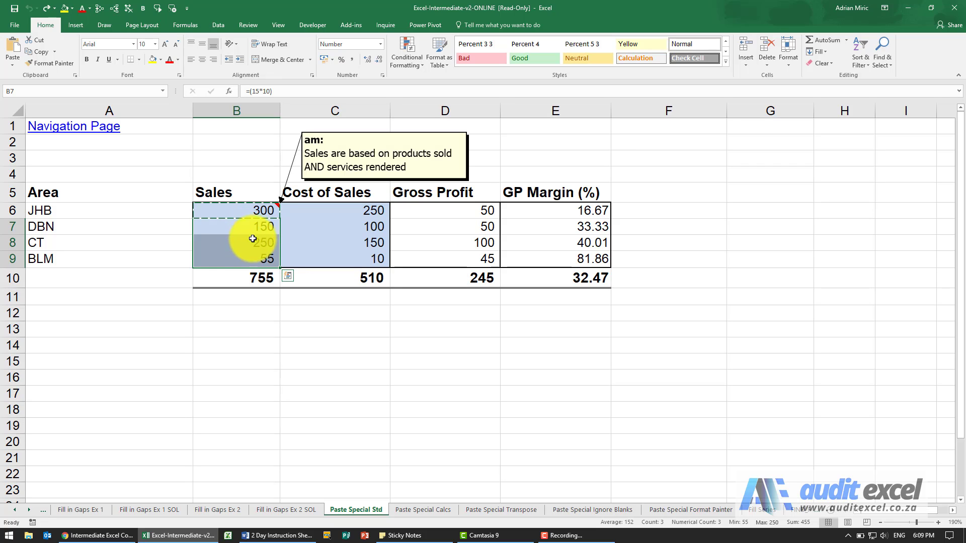
pyautogui.moveTo(310, 169)
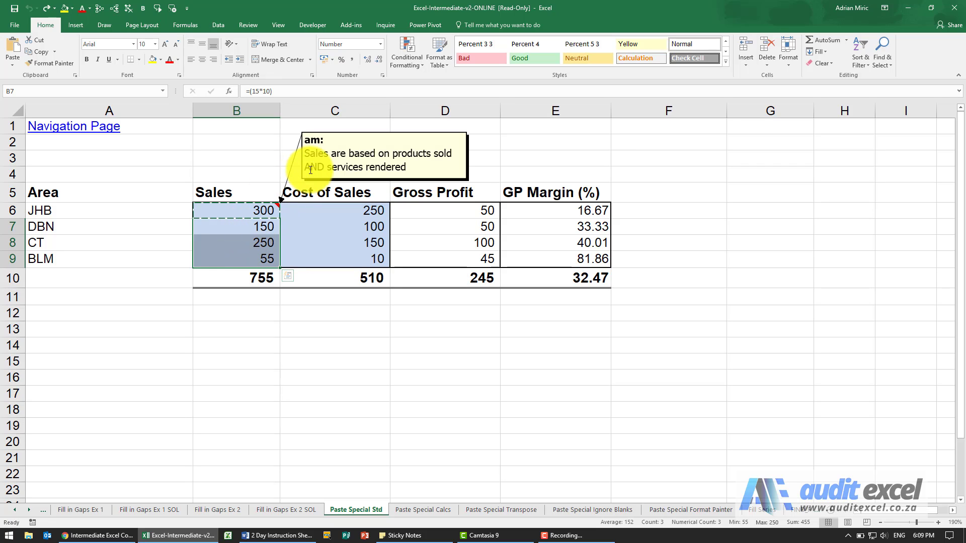
pyautogui.moveTo(133, 161)
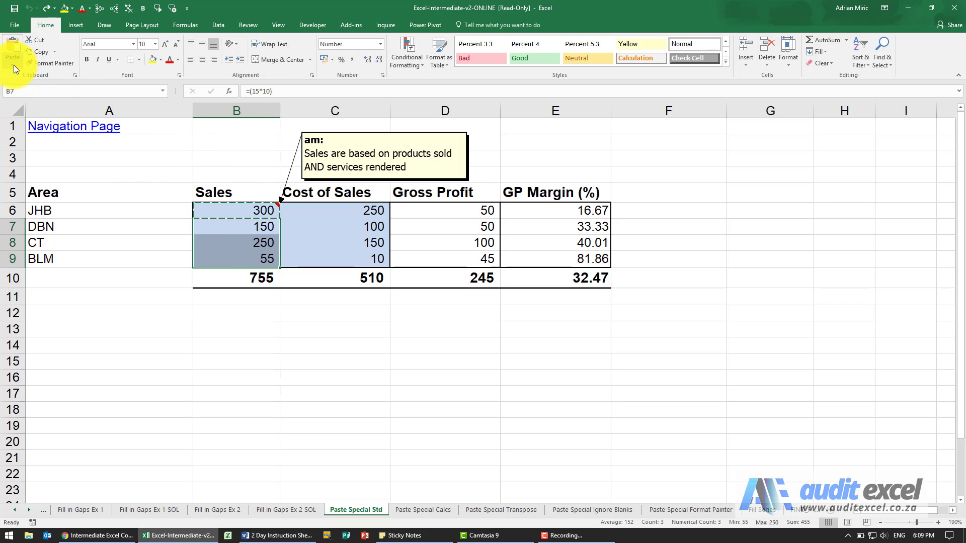
# Step: Paste Special comments only onto the DBN, CT and BLM sales cells
pyautogui.click(10, 48)
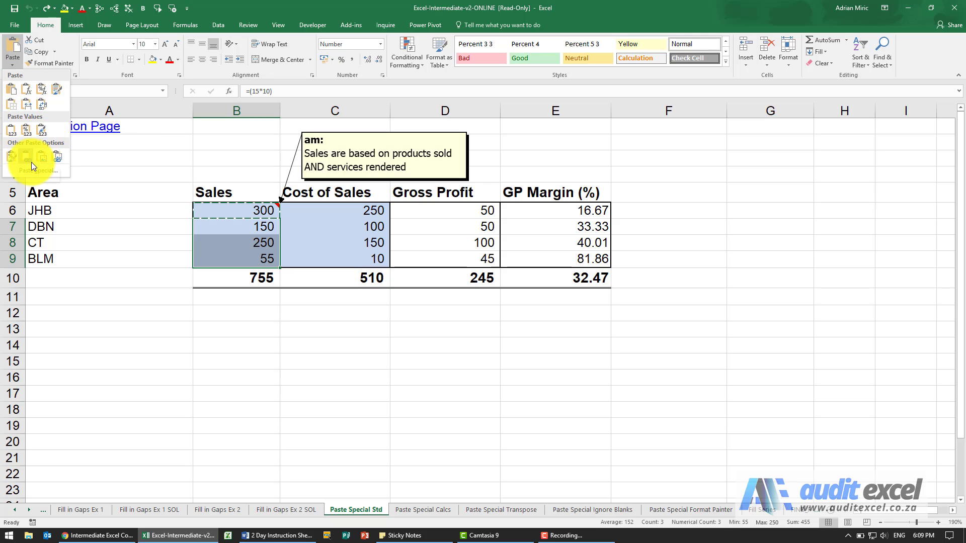
pyautogui.click(38, 170)
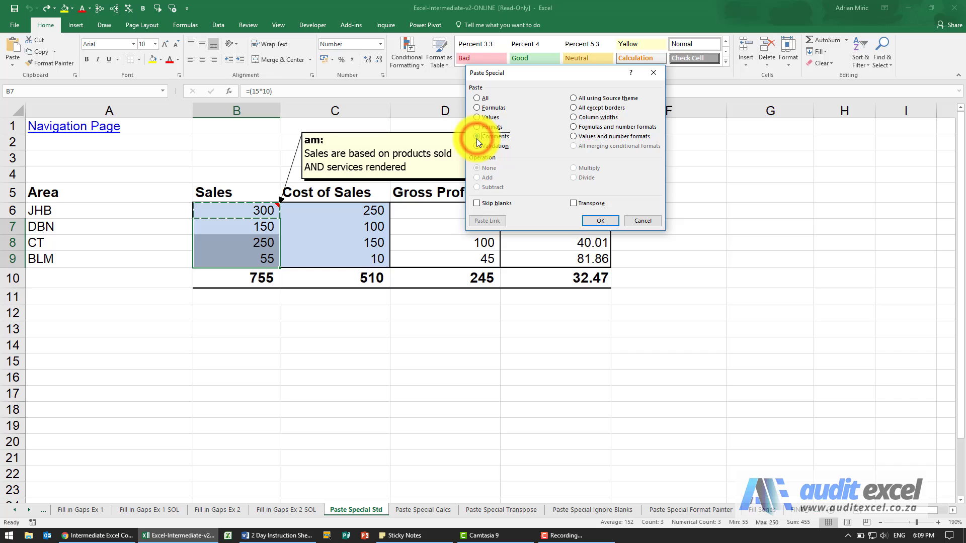
pyautogui.click(477, 137)
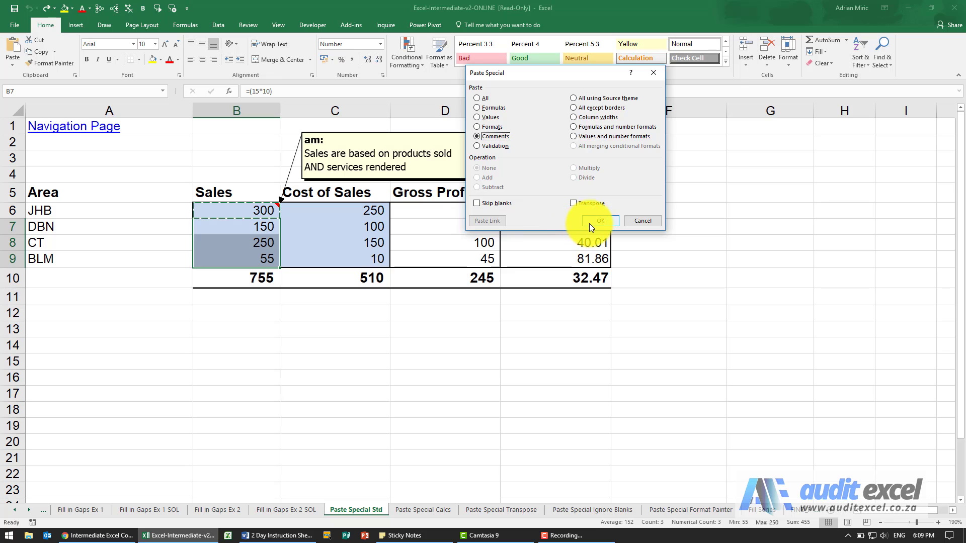
pyautogui.click(600, 220)
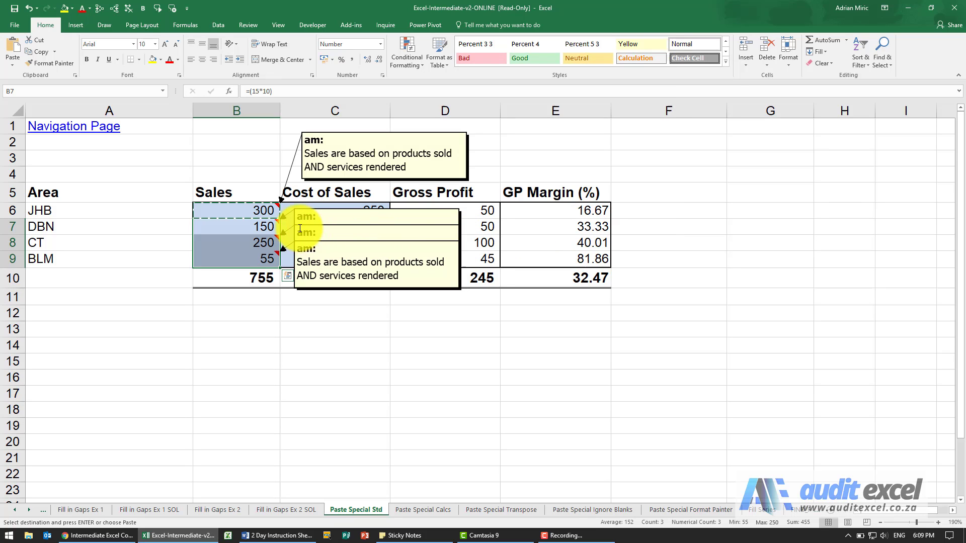
pyautogui.moveTo(308, 185)
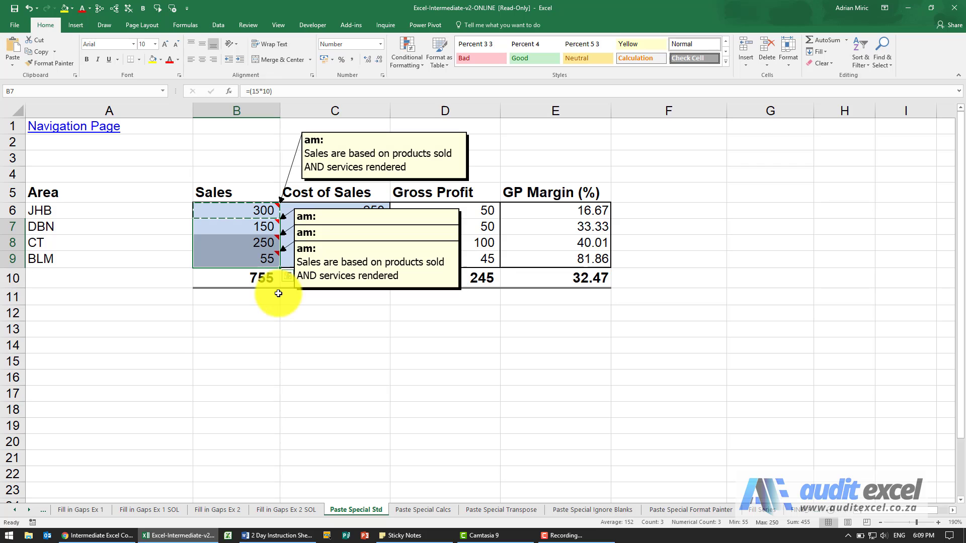
pyautogui.moveTo(273, 211)
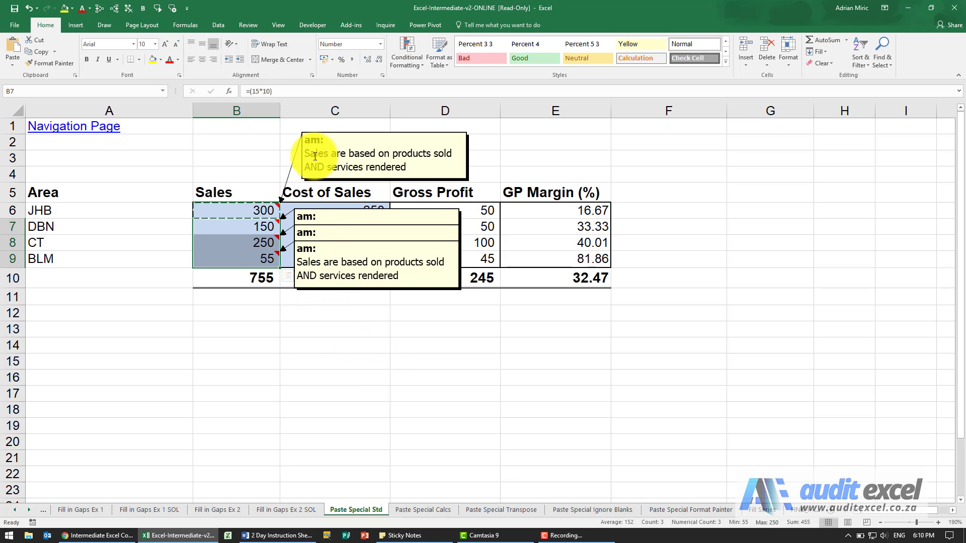
# Step: Copy the Area-to-GP Margin table and choose A13 as the paste destination
pyautogui.click(328, 130)
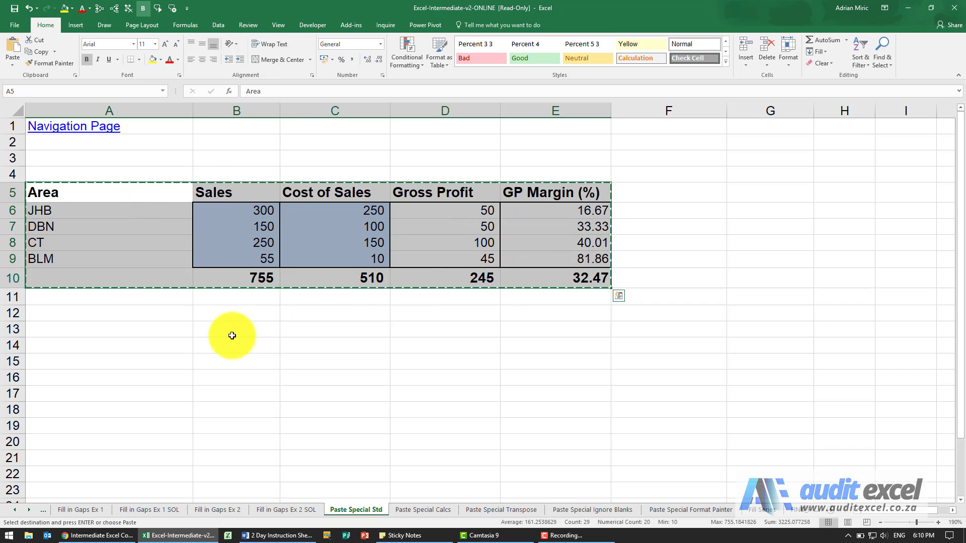
pyautogui.click(149, 326)
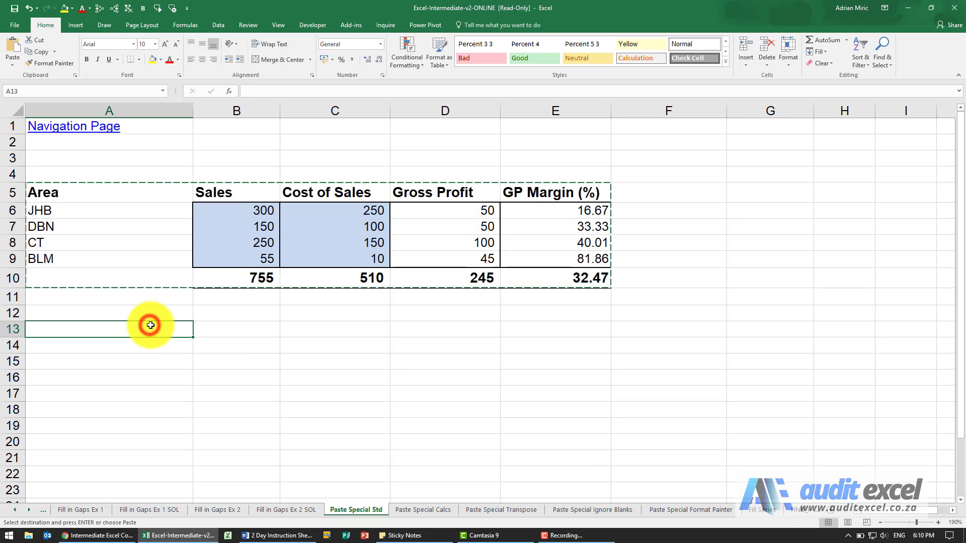
pyautogui.moveTo(228, 306)
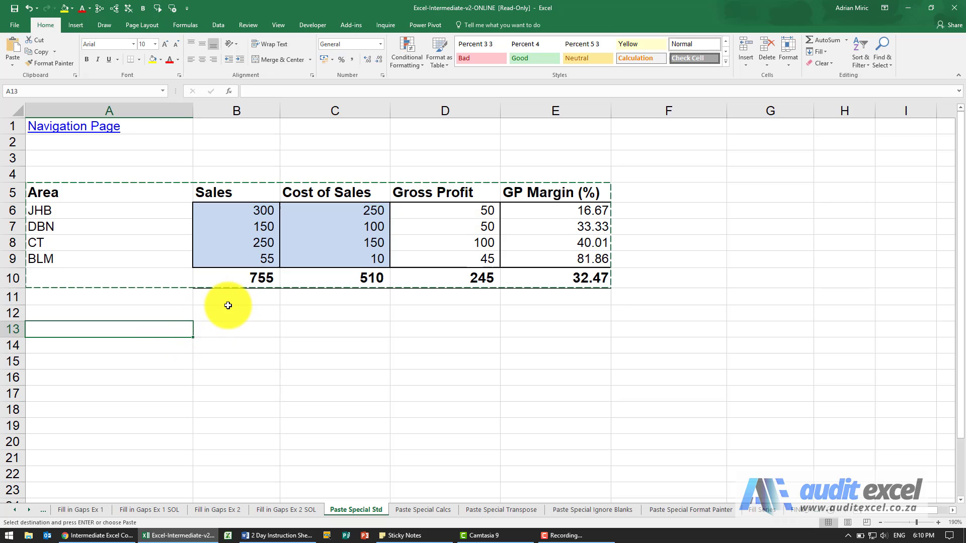
pyautogui.moveTo(242, 216)
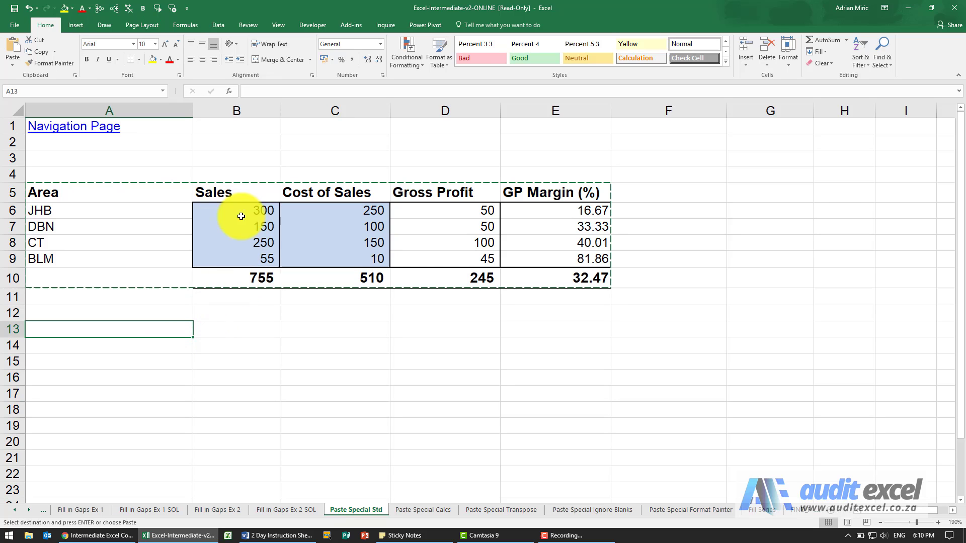
pyautogui.moveTo(229, 261)
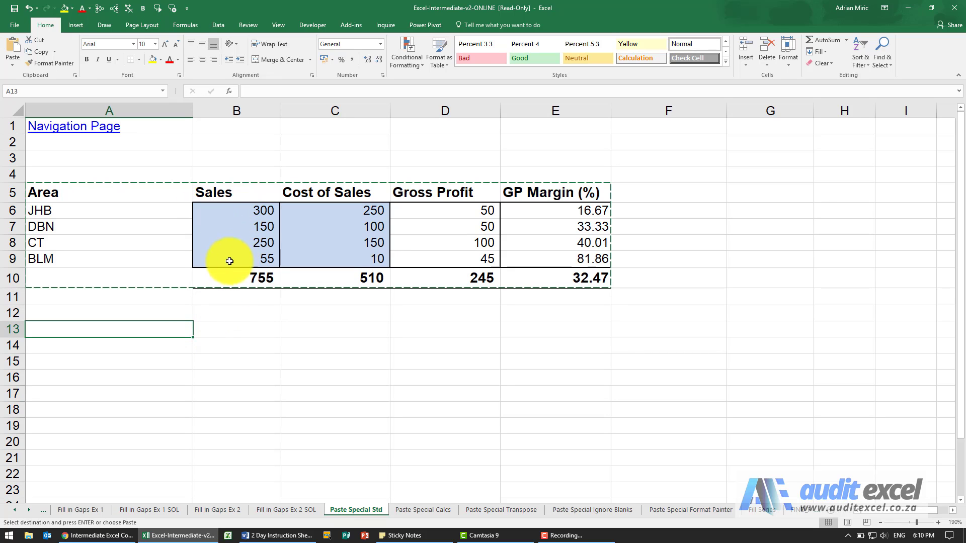
# Step: Paste Special values only into rows 13–18 and compare B18 with B10
pyautogui.click(9, 56)
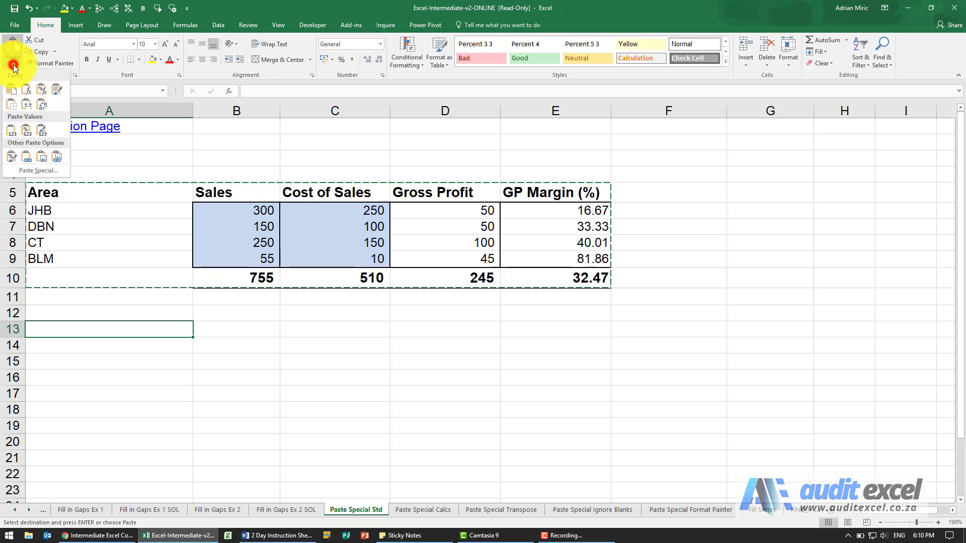
pyautogui.click(32, 171)
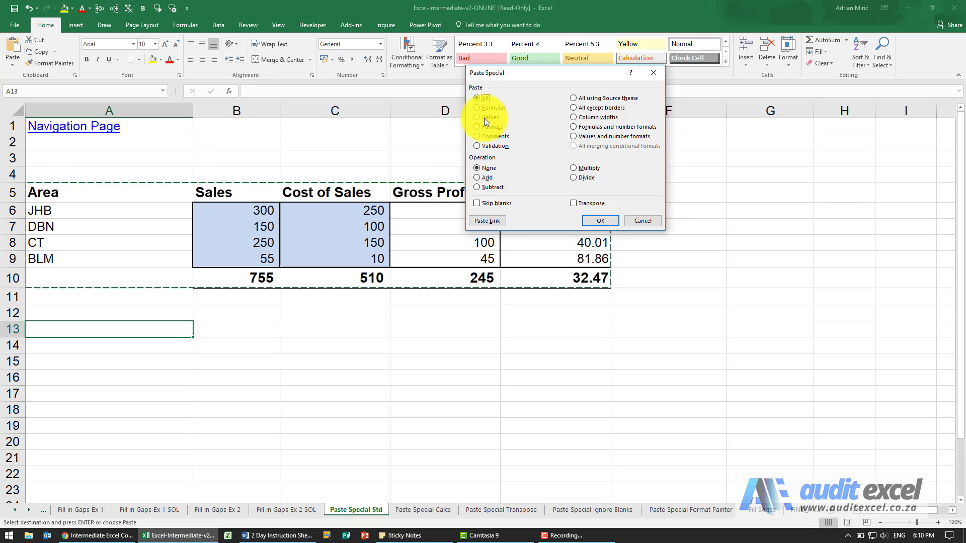
pyautogui.click(477, 117)
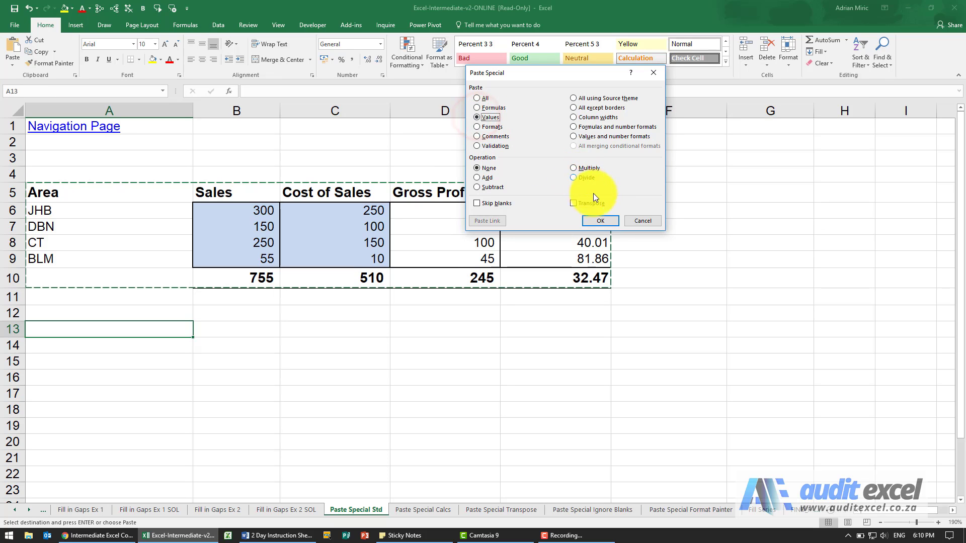
pyautogui.click(599, 220)
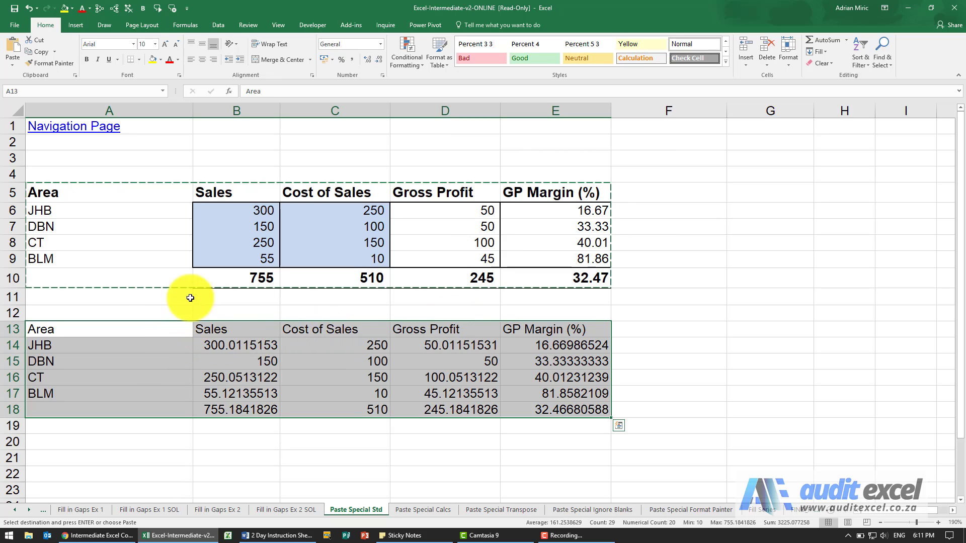
pyautogui.moveTo(237, 244)
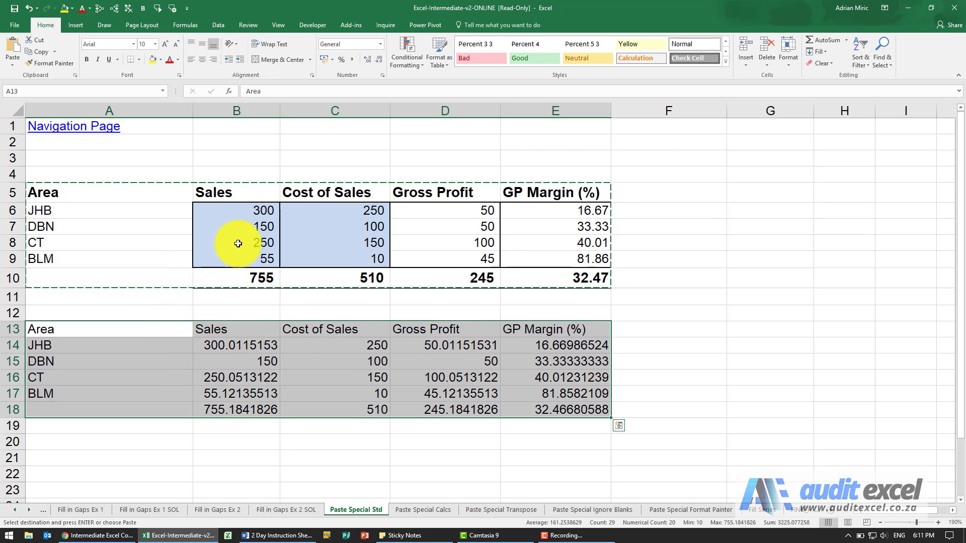
pyautogui.moveTo(252, 328)
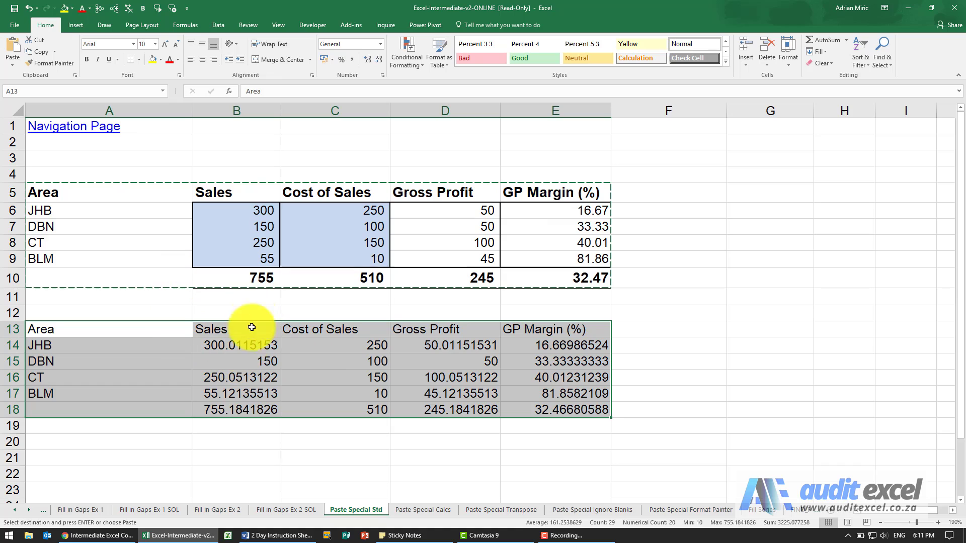
pyautogui.click(251, 278)
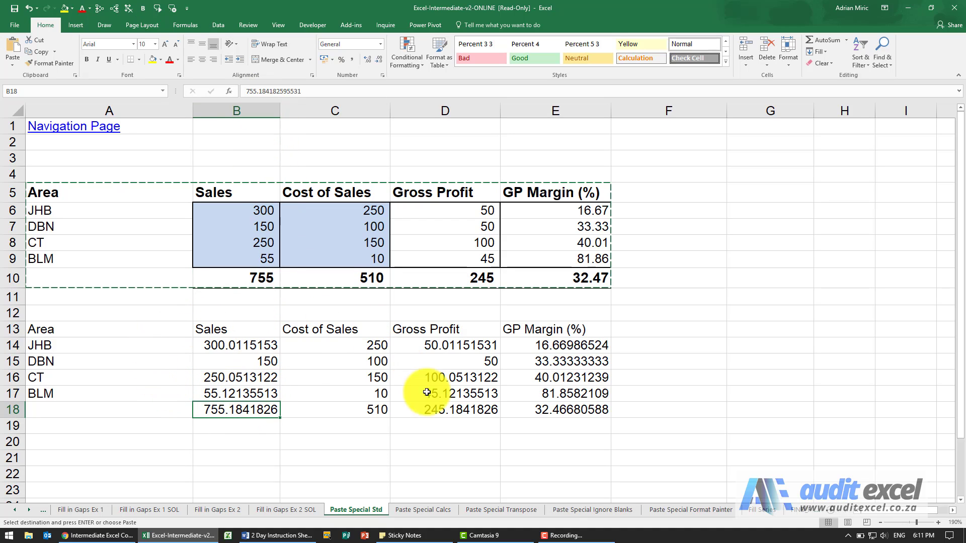
pyautogui.moveTo(180, 252)
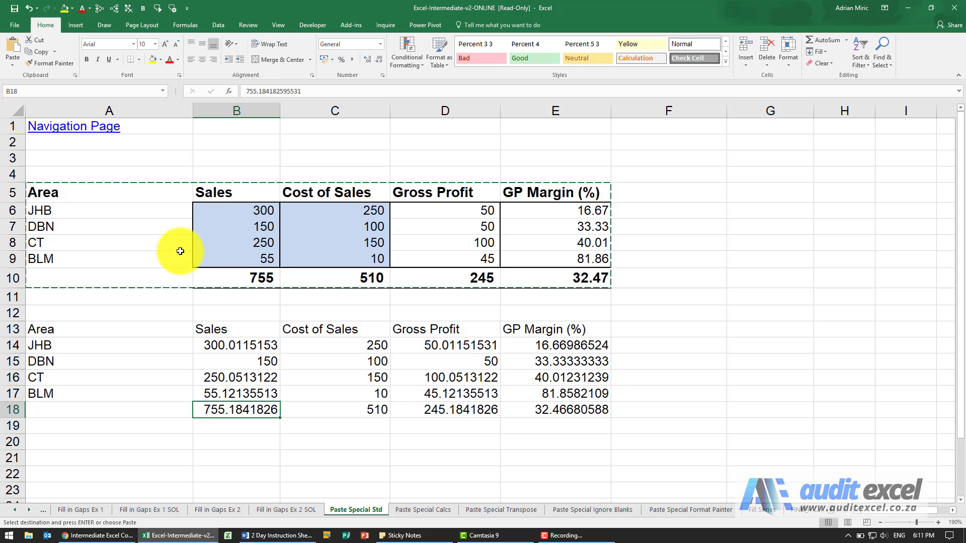
pyautogui.moveTo(249, 274)
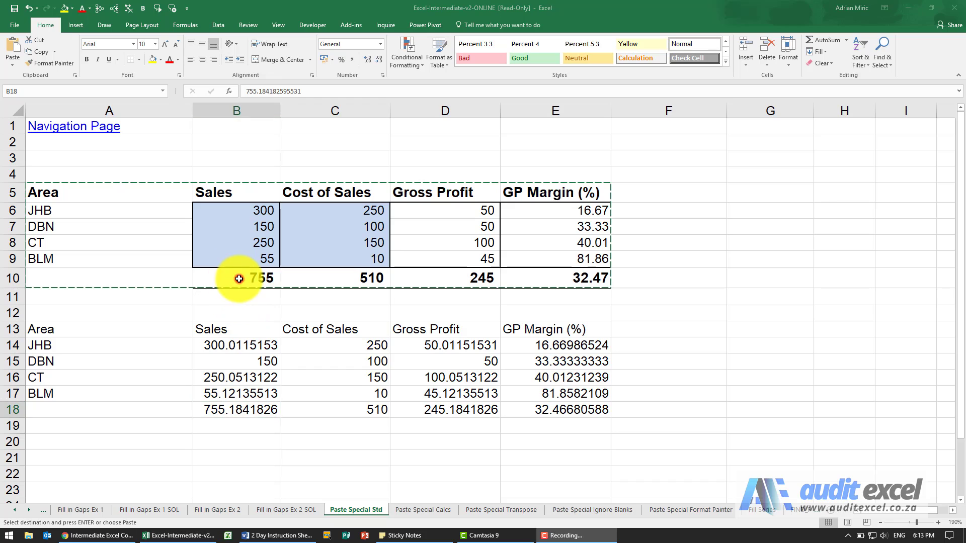
pyautogui.click(238, 411)
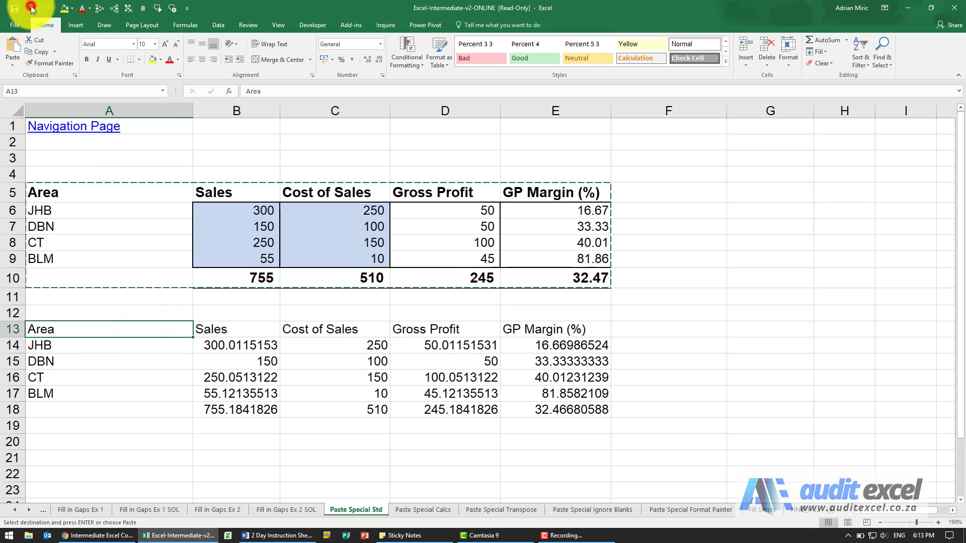
# Step: Undo the values paste and Paste Special formulas only at A13
pyautogui.click(135, 187)
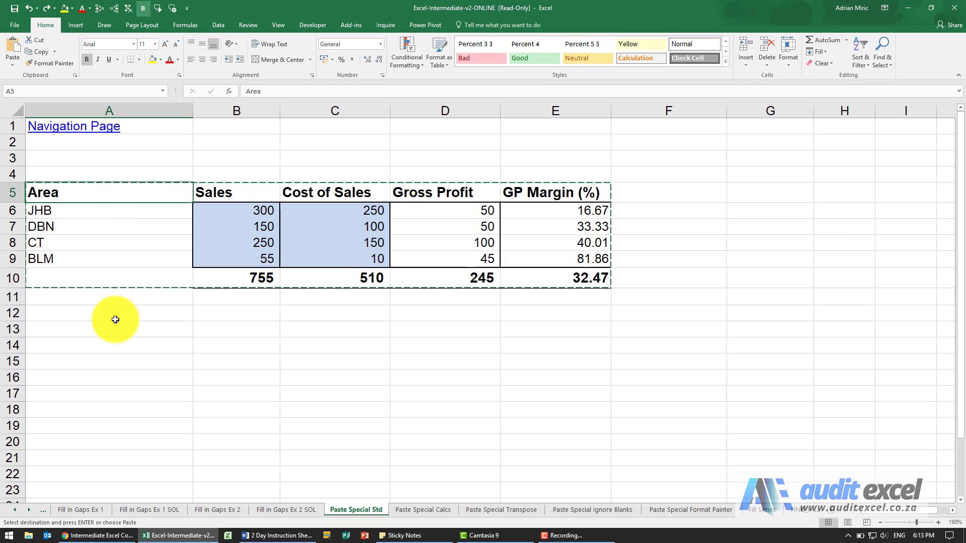
pyautogui.click(20, 62)
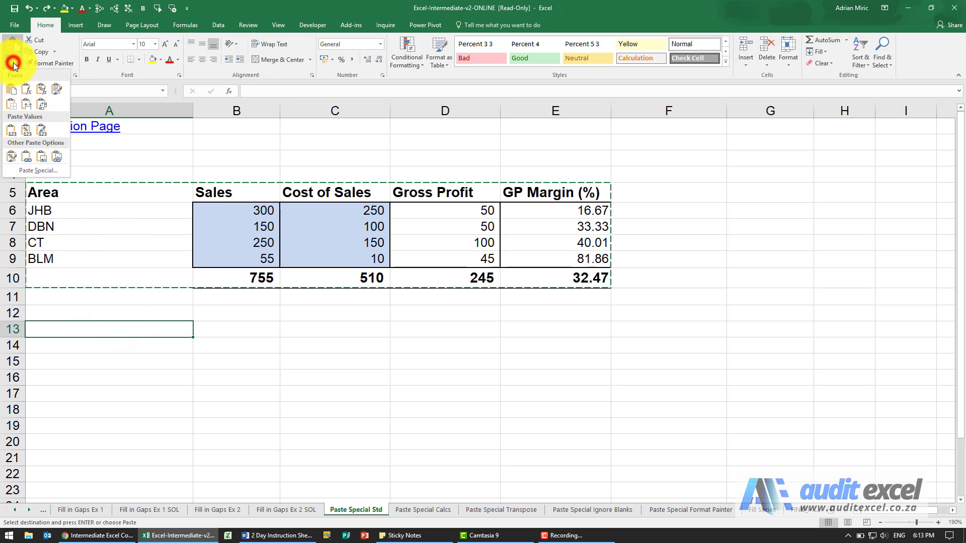
pyautogui.click(36, 170)
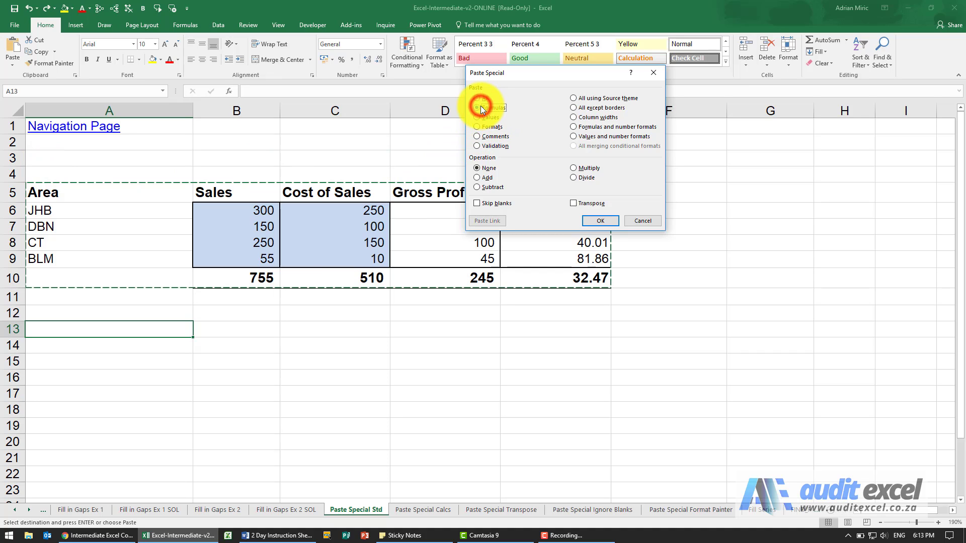
pyautogui.click(600, 221)
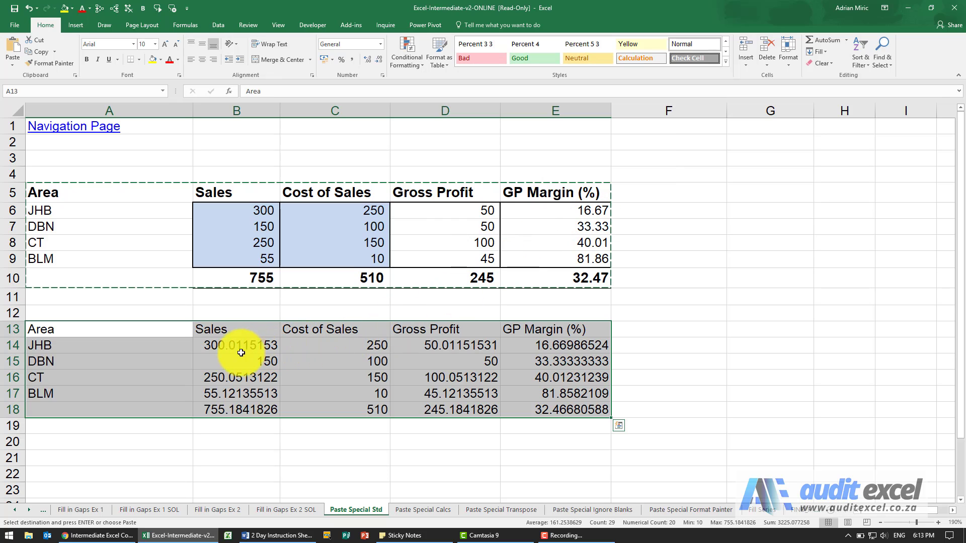
pyautogui.moveTo(205, 359)
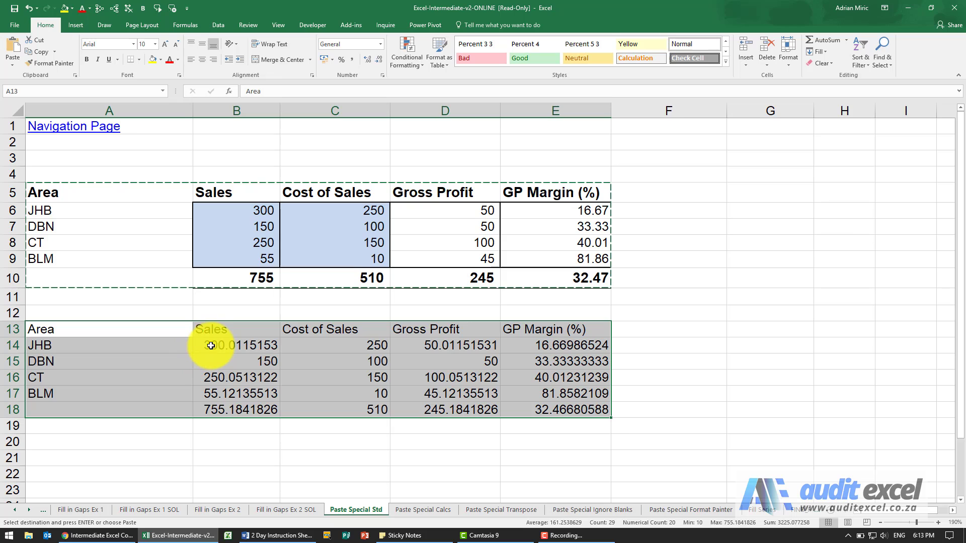
# Step: Compare the original and pasted Sales totals, confirming B18 holds a SUM over rows 14–17
pyautogui.click(242, 279)
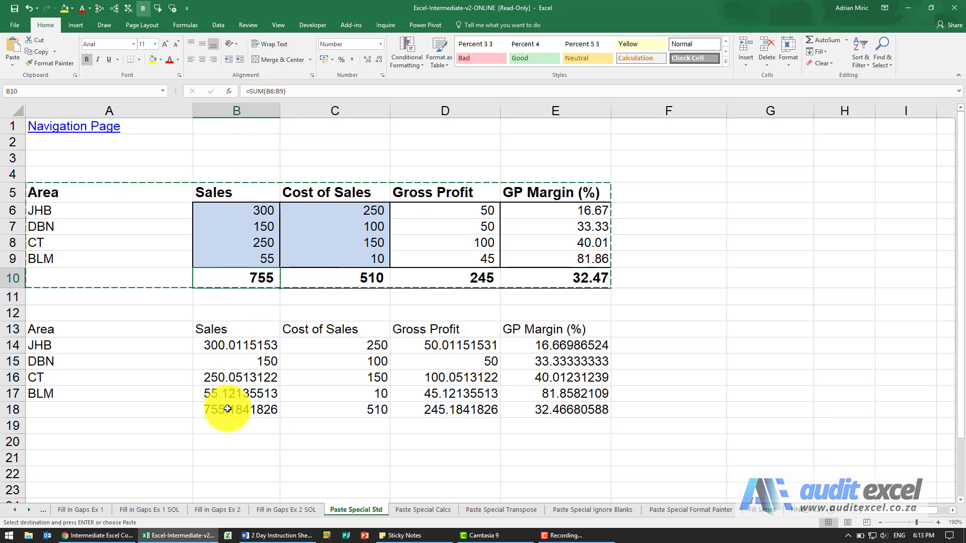
pyautogui.click(236, 409)
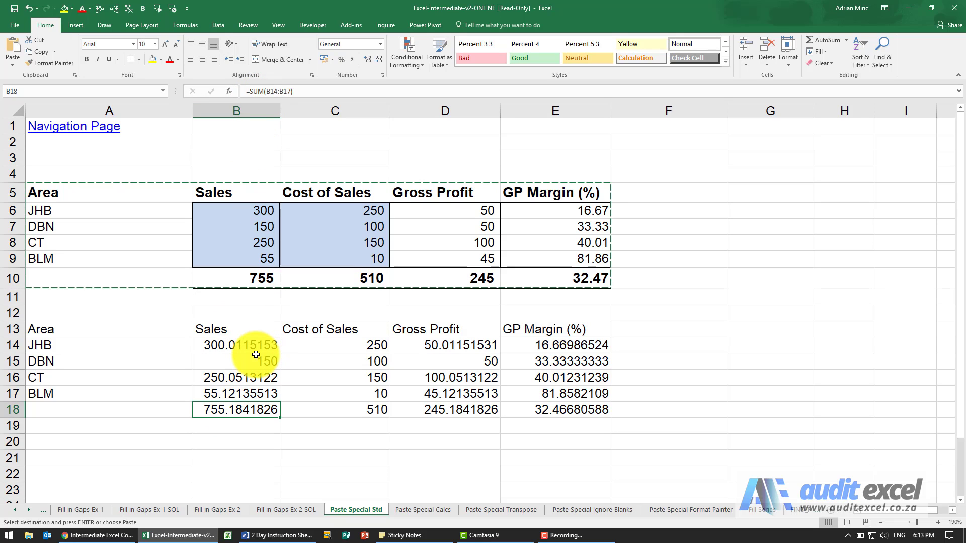
pyautogui.moveTo(231, 406)
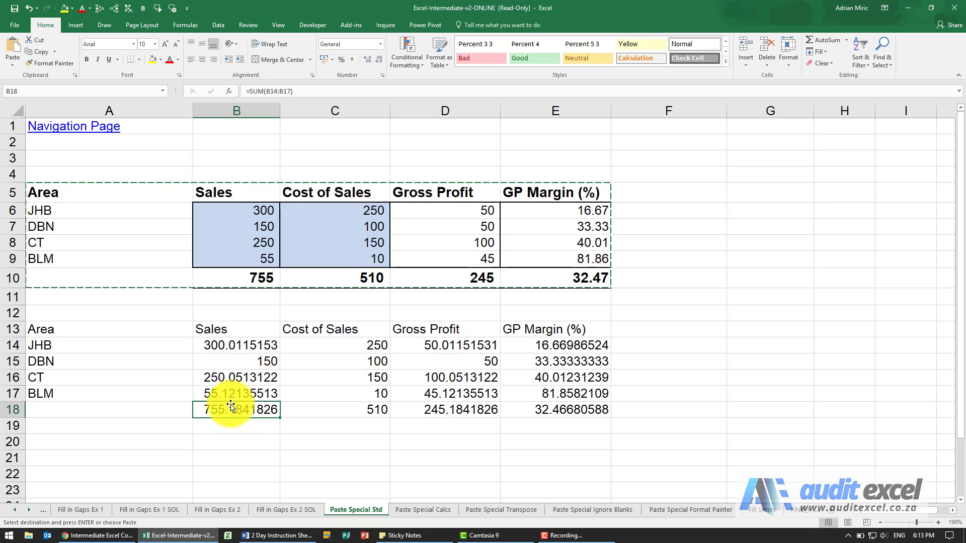
pyautogui.moveTo(249, 410)
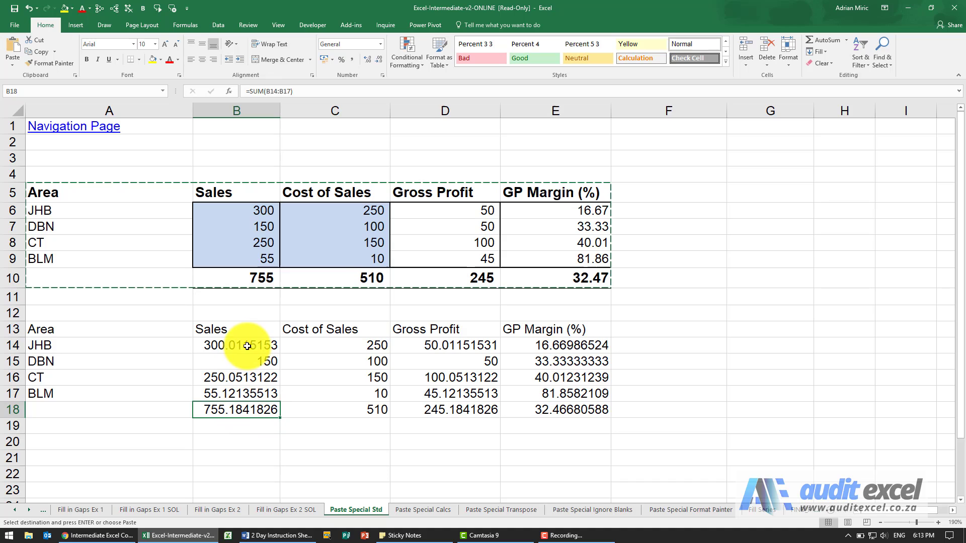
pyautogui.click(235, 346)
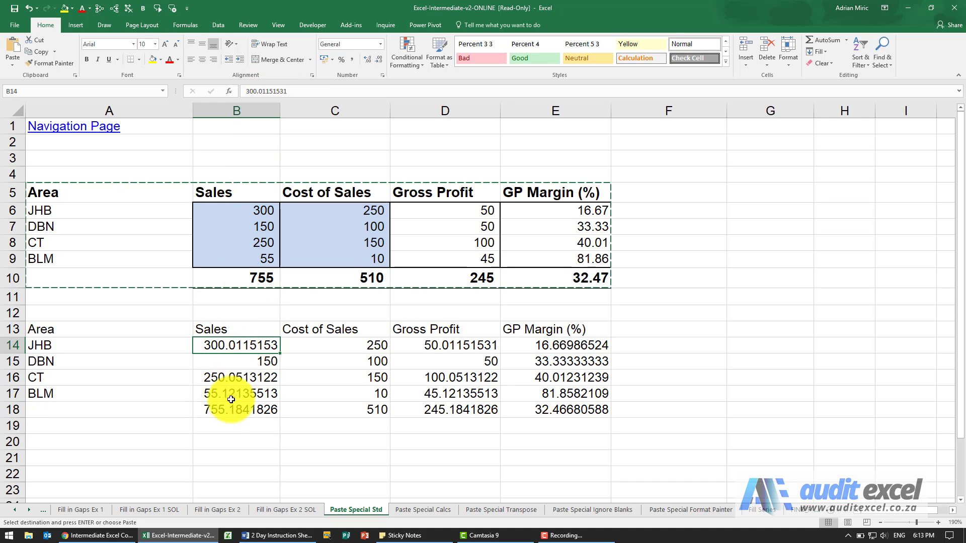
pyautogui.click(236, 410)
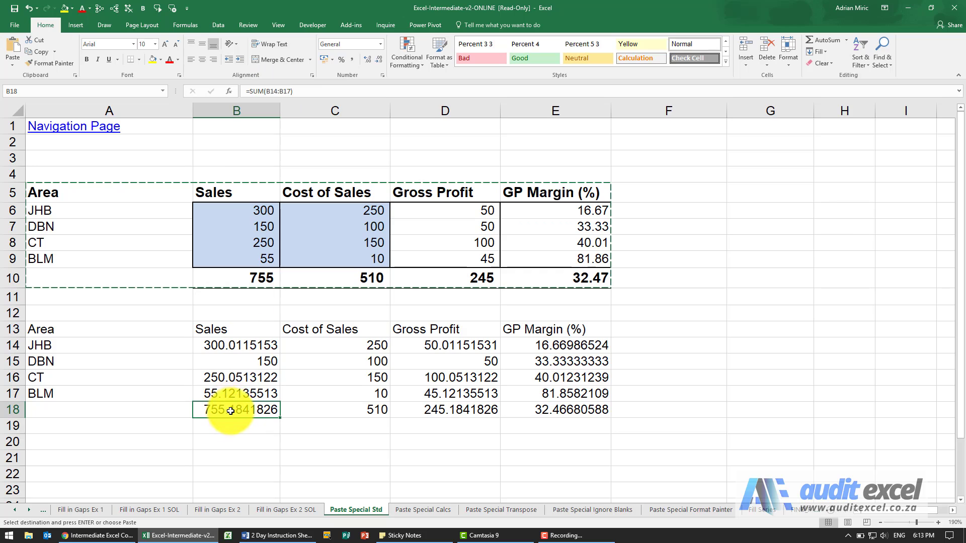
pyautogui.moveTo(222, 337)
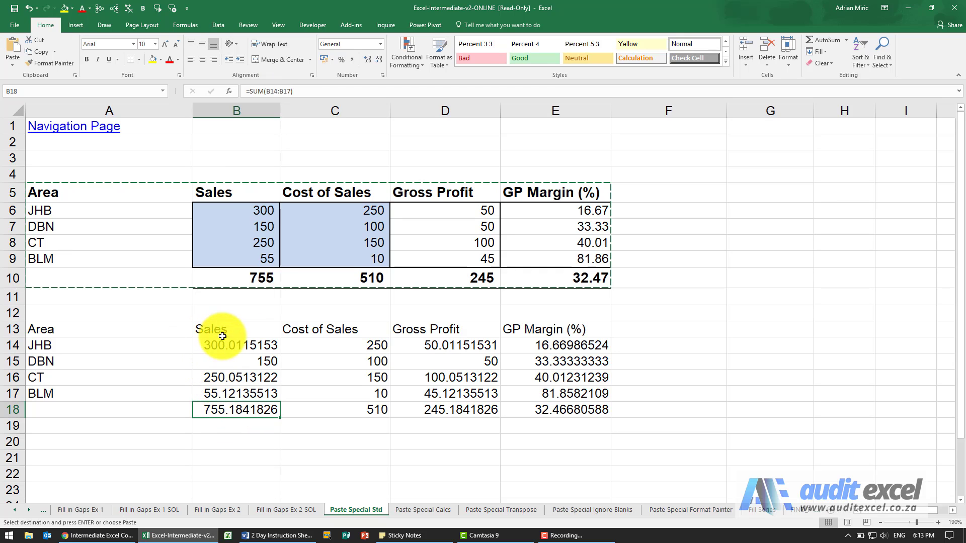
pyautogui.moveTo(261, 392)
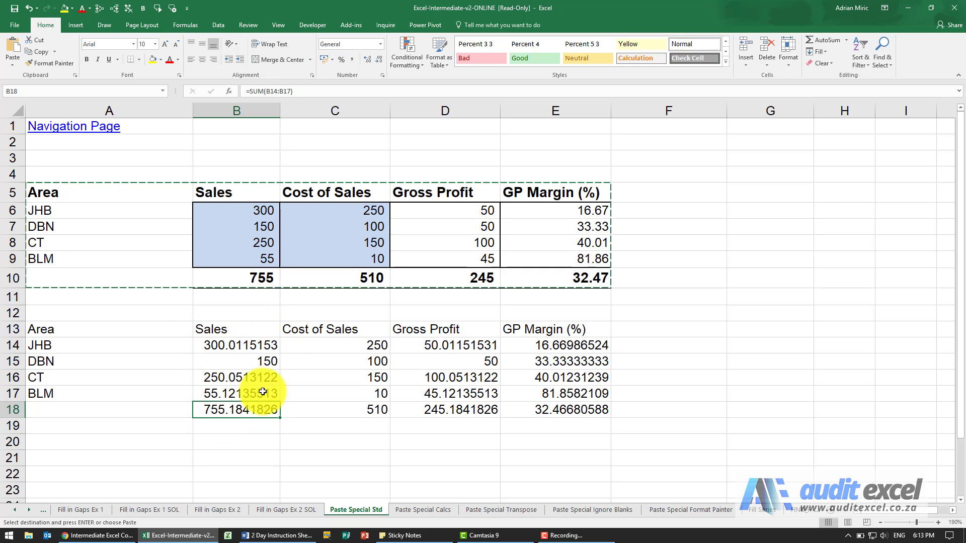
pyautogui.moveTo(245, 346)
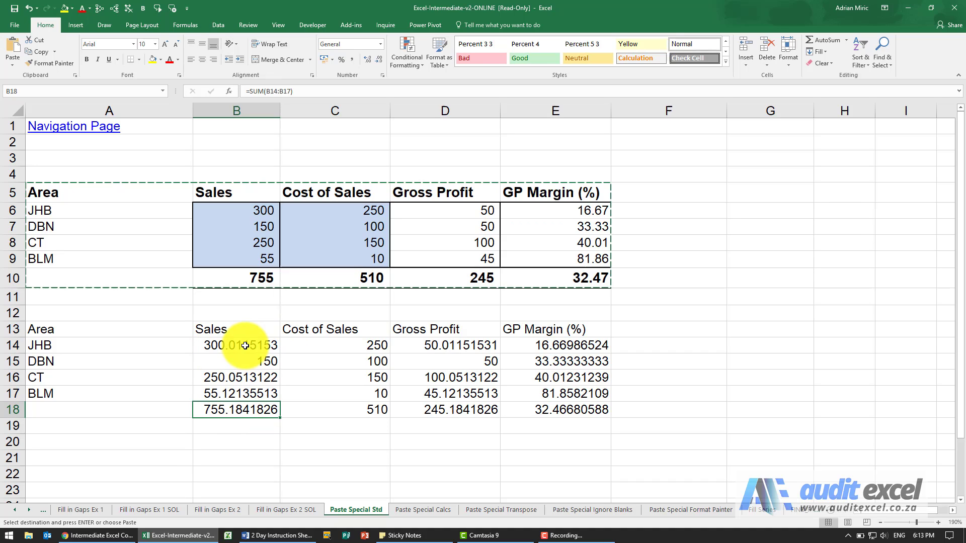
pyautogui.moveTo(189, 189)
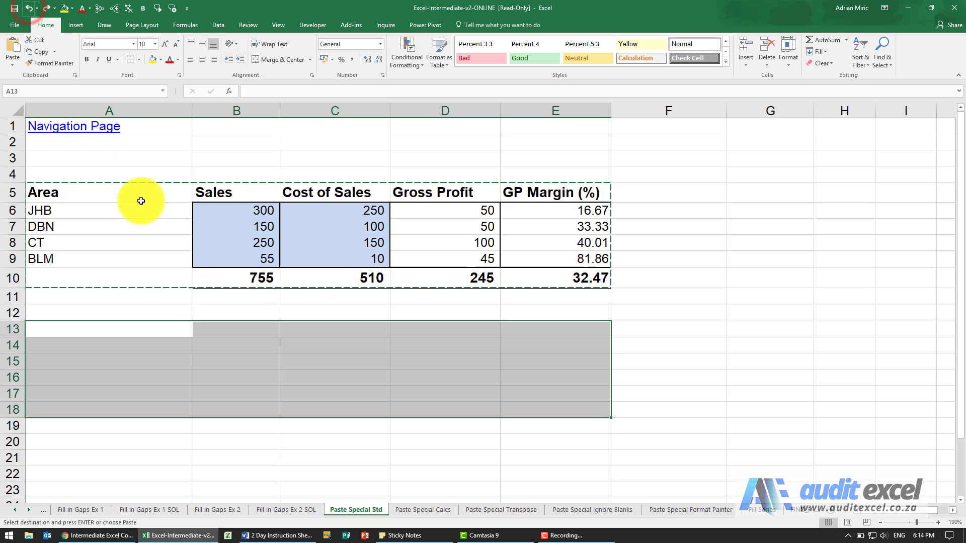
pyautogui.moveTo(173, 323)
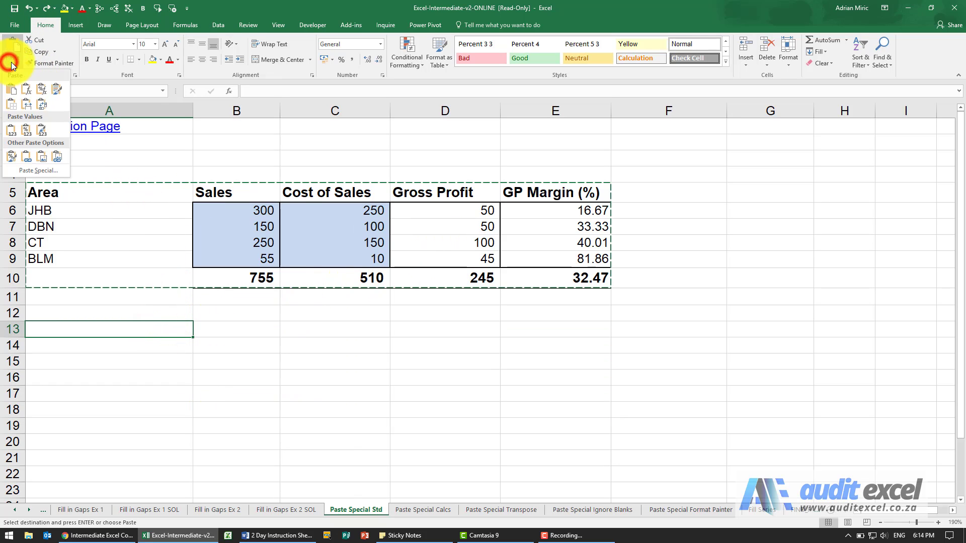
# Step: Paste Special formats only into rows 13–18, giving borders and shading without values
pyautogui.click(38, 170)
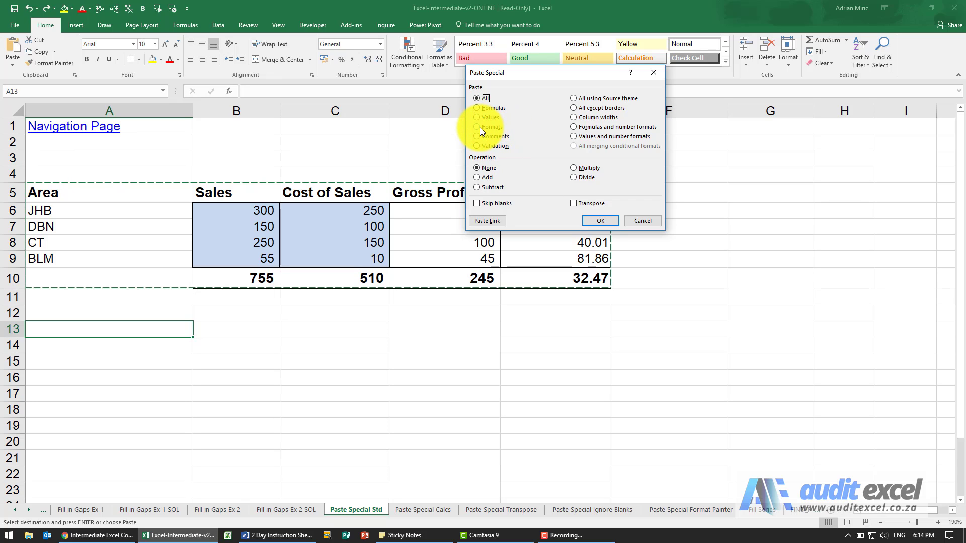
pyautogui.click(477, 127)
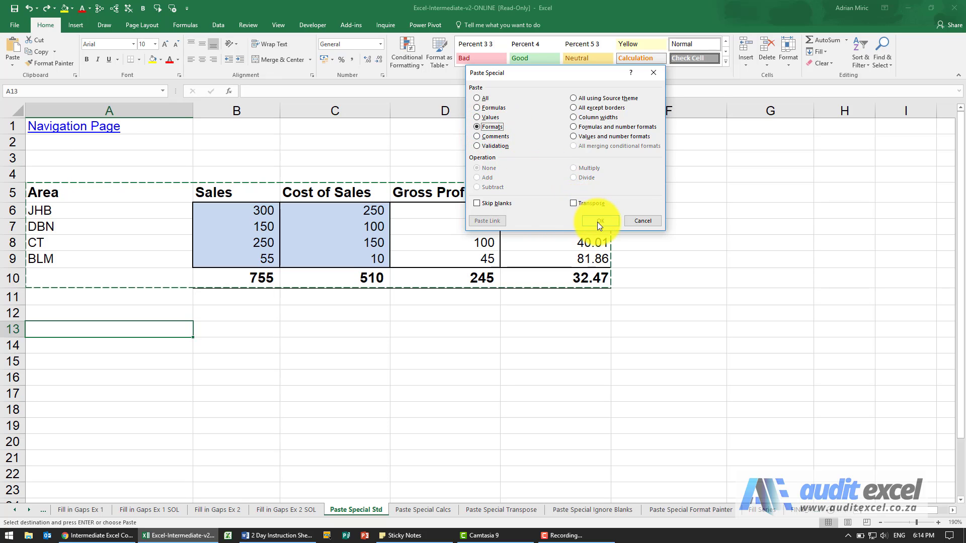
pyautogui.click(600, 221)
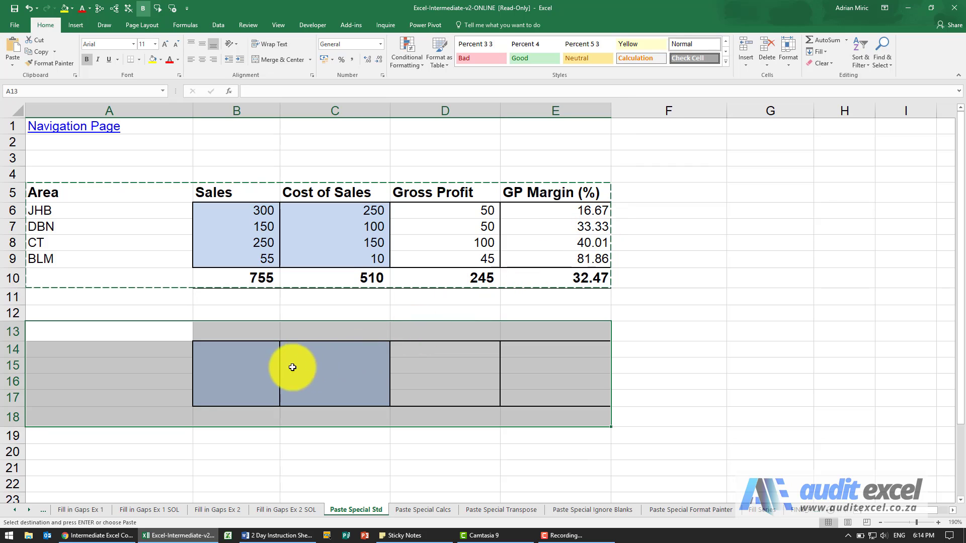
pyautogui.moveTo(376, 341)
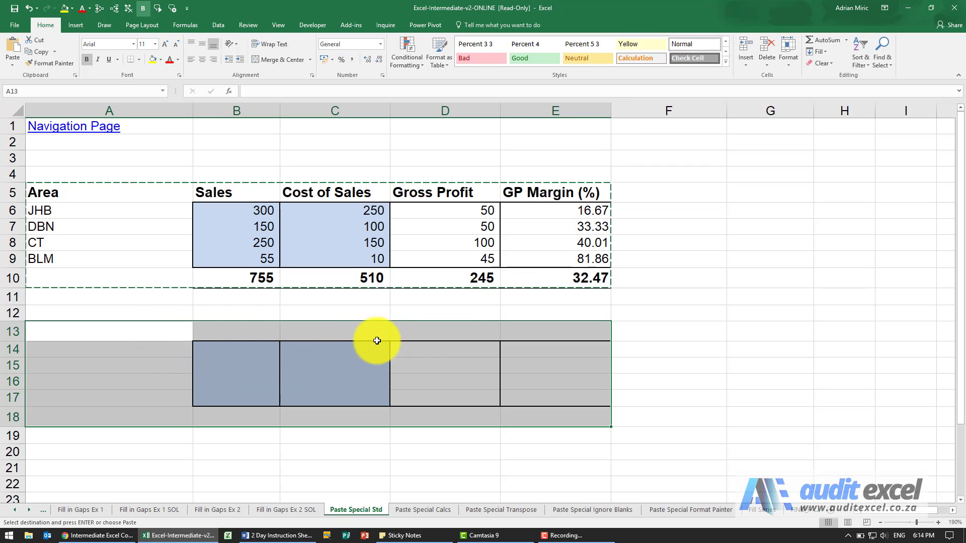
pyautogui.moveTo(264, 358)
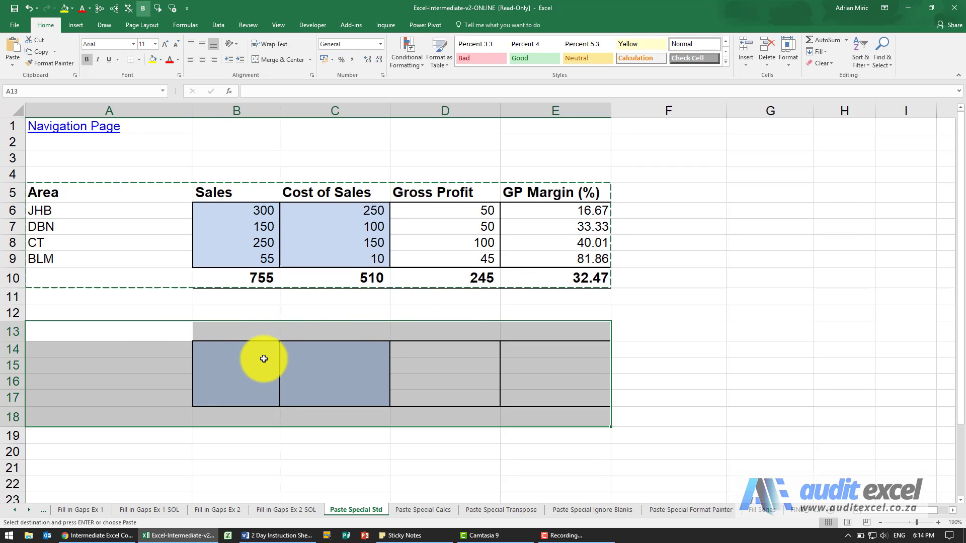
pyautogui.moveTo(265, 336)
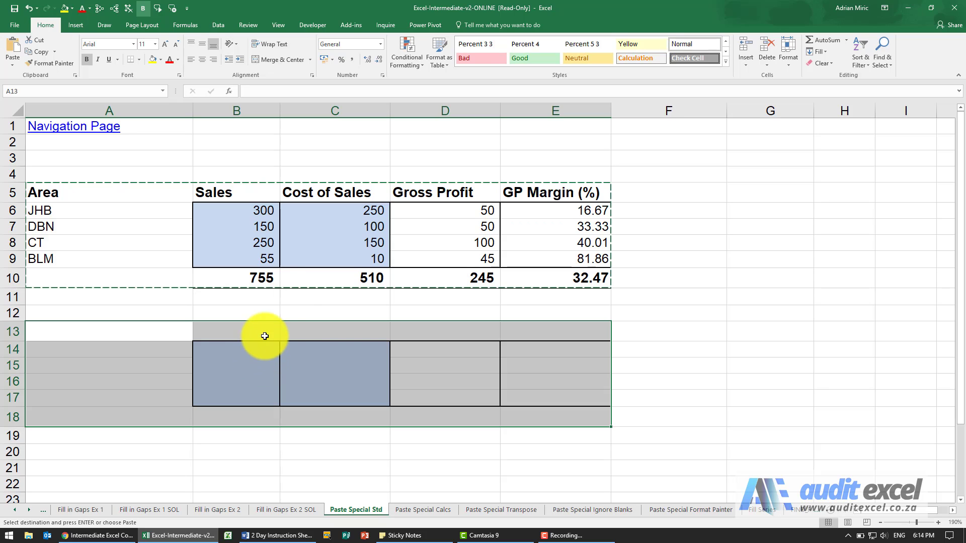
pyautogui.moveTo(285, 245)
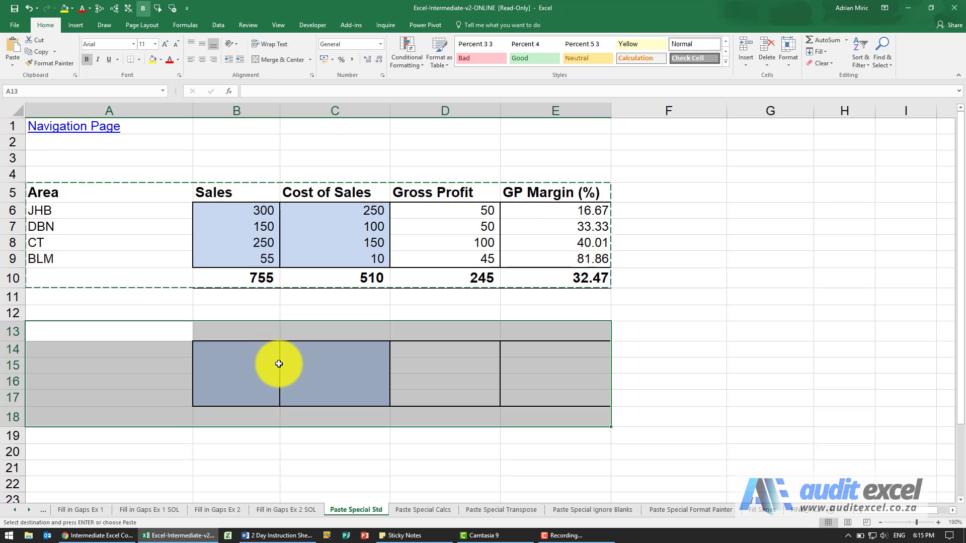
pyautogui.moveTo(165, 207)
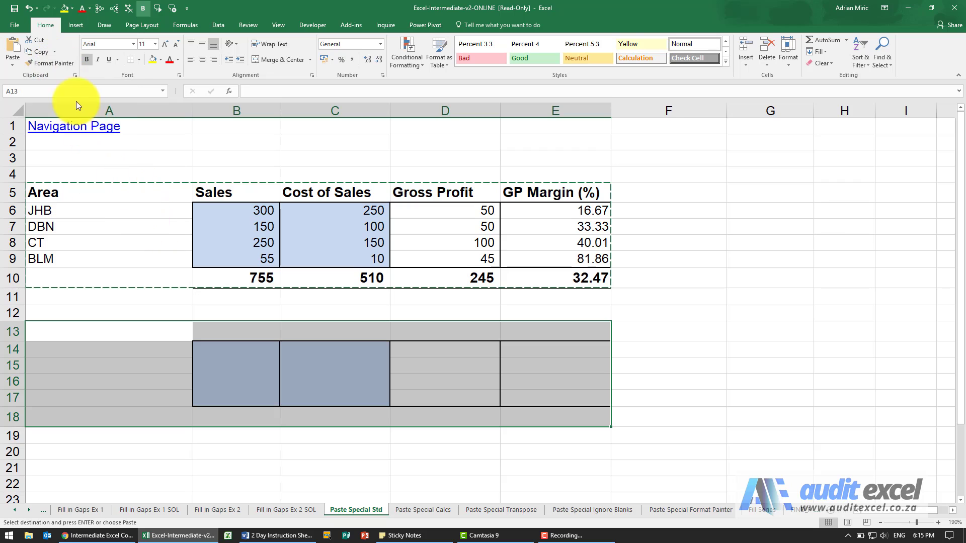
pyautogui.moveTo(41, 68)
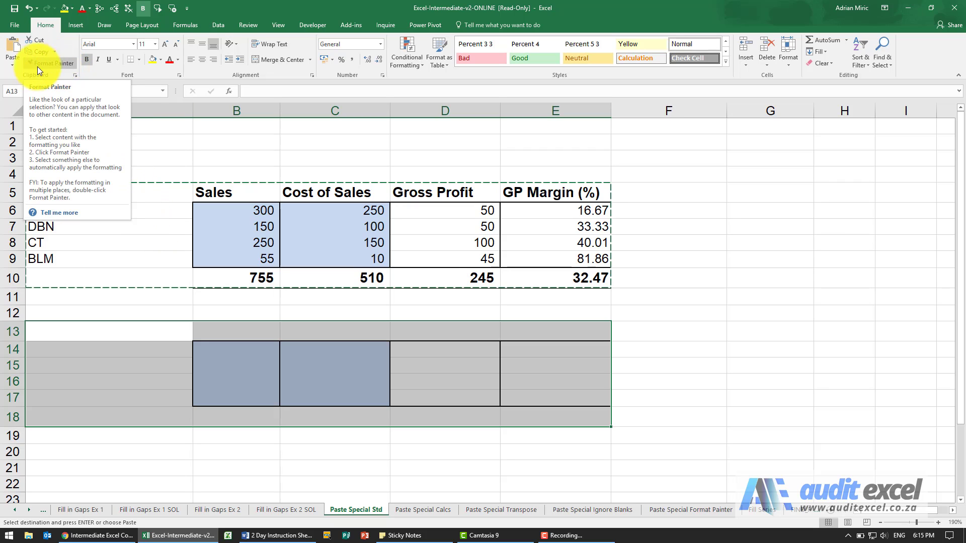
pyautogui.moveTo(50, 71)
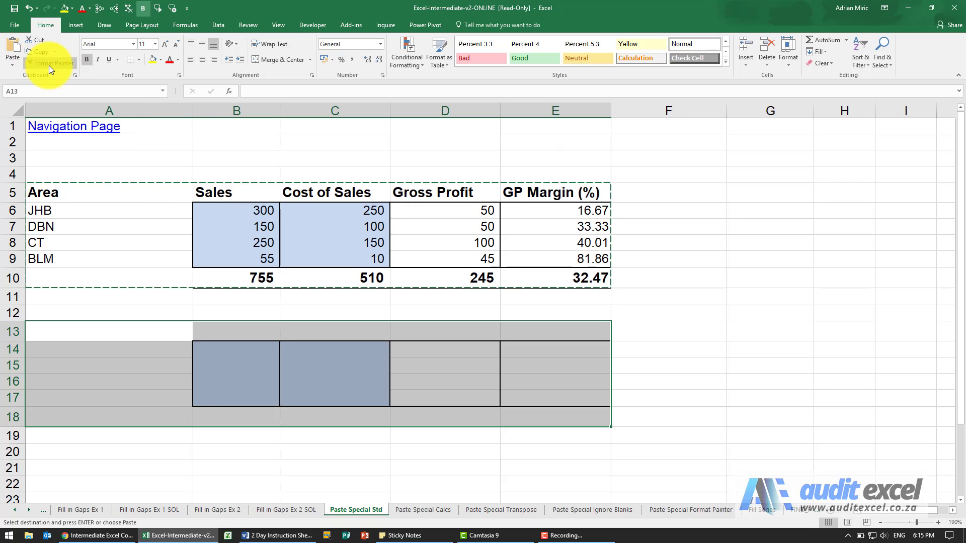
pyautogui.moveTo(223, 270)
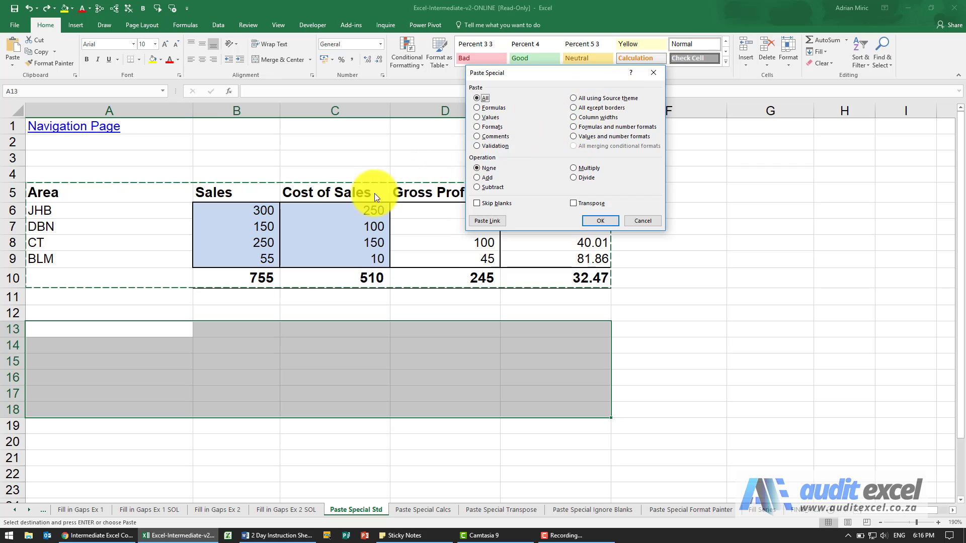
pyautogui.moveTo(596, 106)
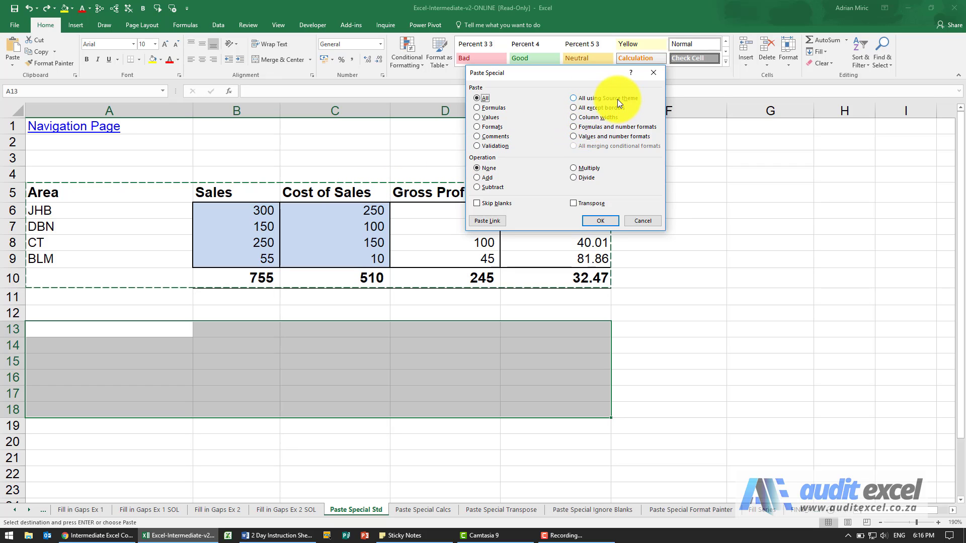
pyautogui.moveTo(493, 193)
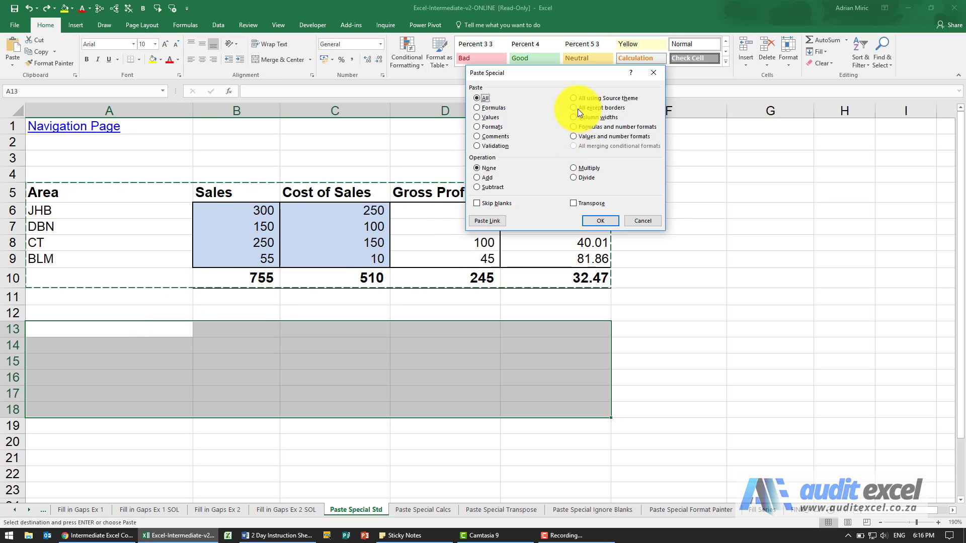
pyautogui.moveTo(609, 113)
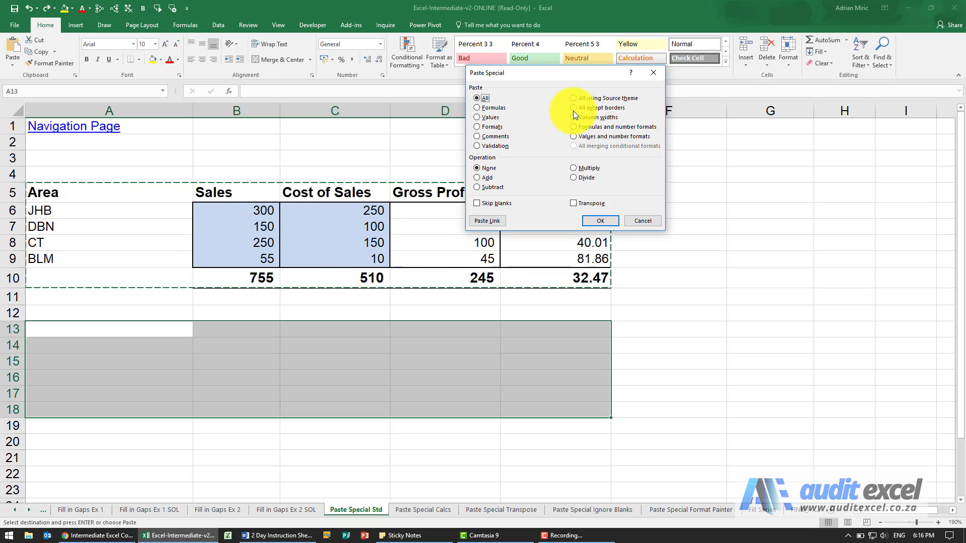
# Step: Paste Special all except borders into rows 13–18 and check B18 and B14
pyautogui.click(573, 108)
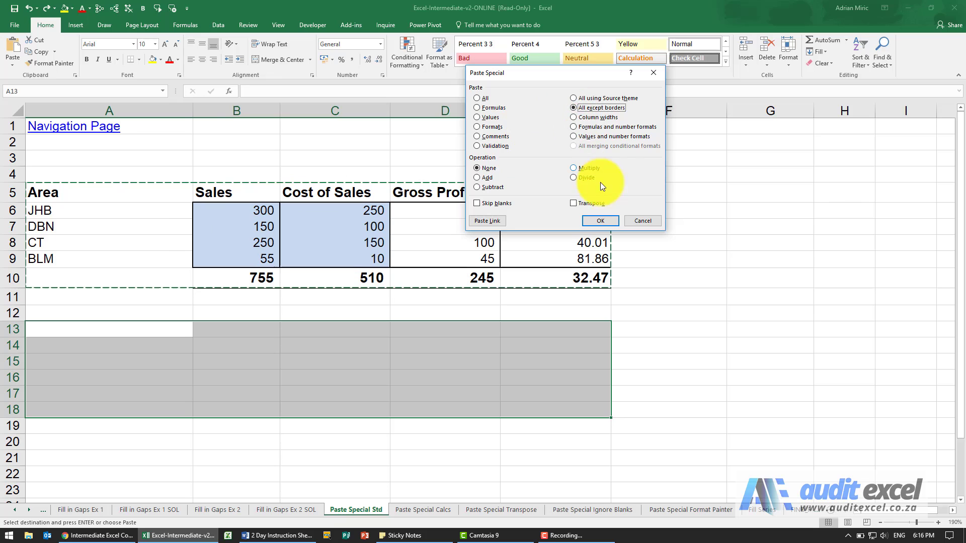
pyautogui.click(599, 221)
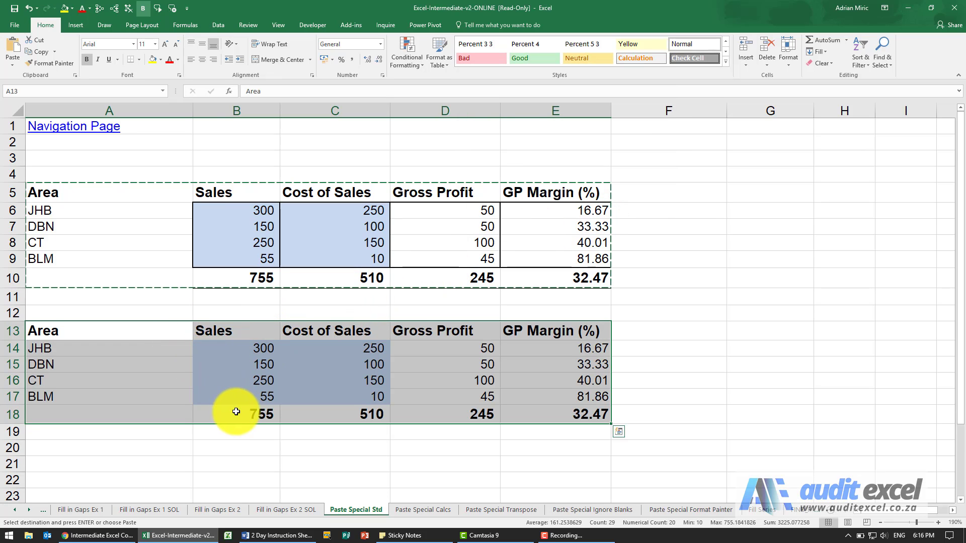
pyautogui.click(236, 414)
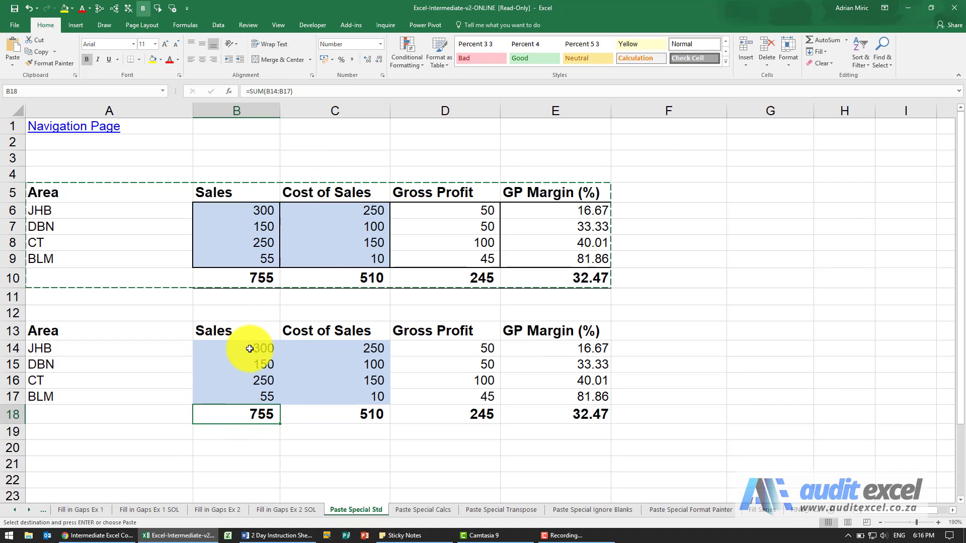
pyautogui.click(249, 348)
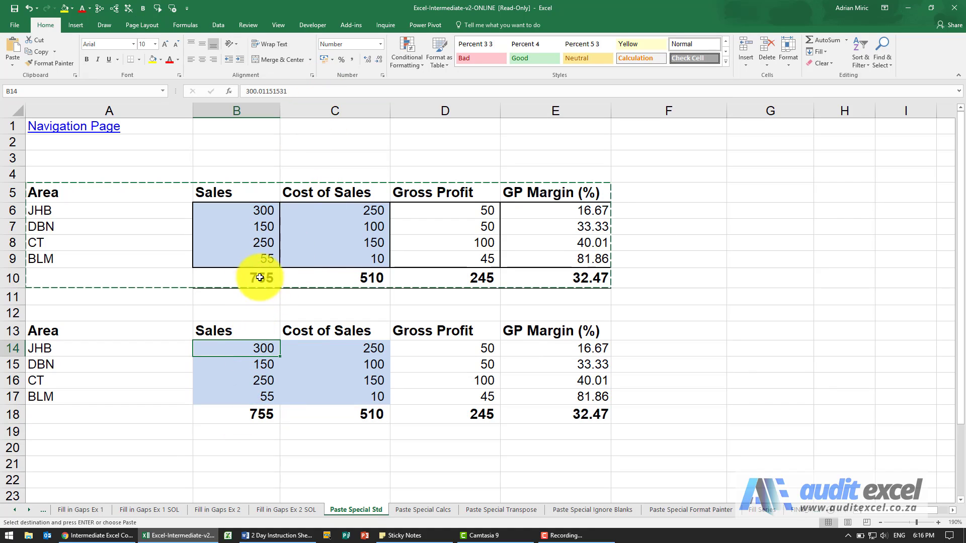
pyautogui.moveTo(272, 326)
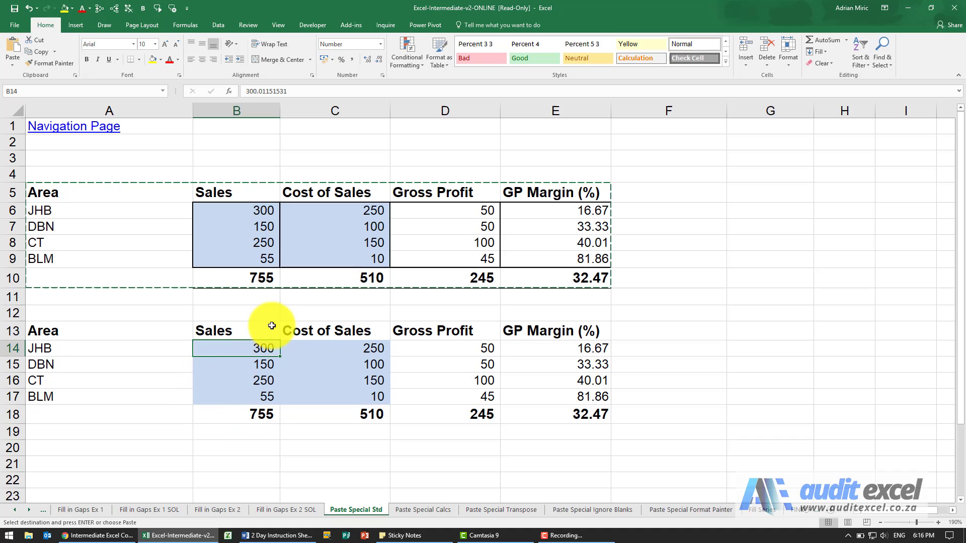
pyautogui.moveTo(397, 377)
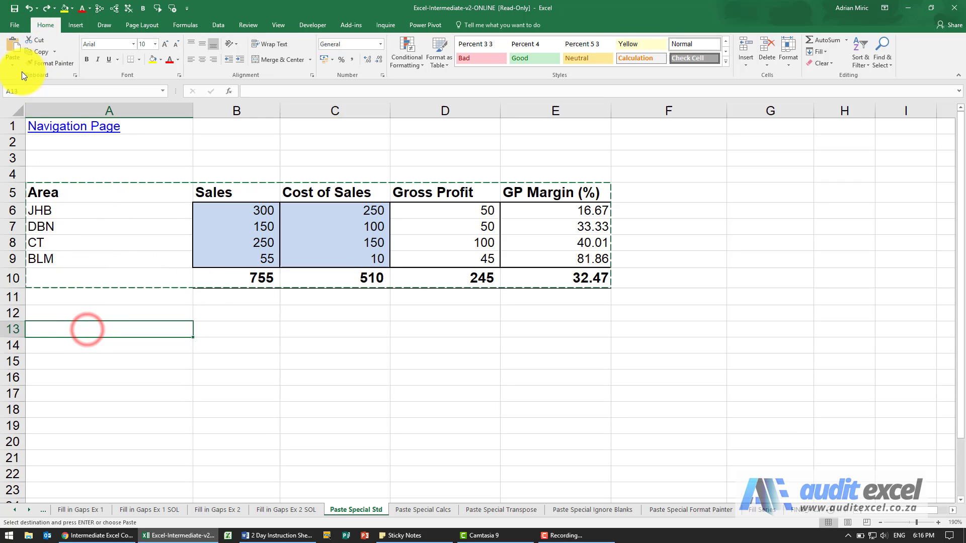
pyautogui.click(11, 56)
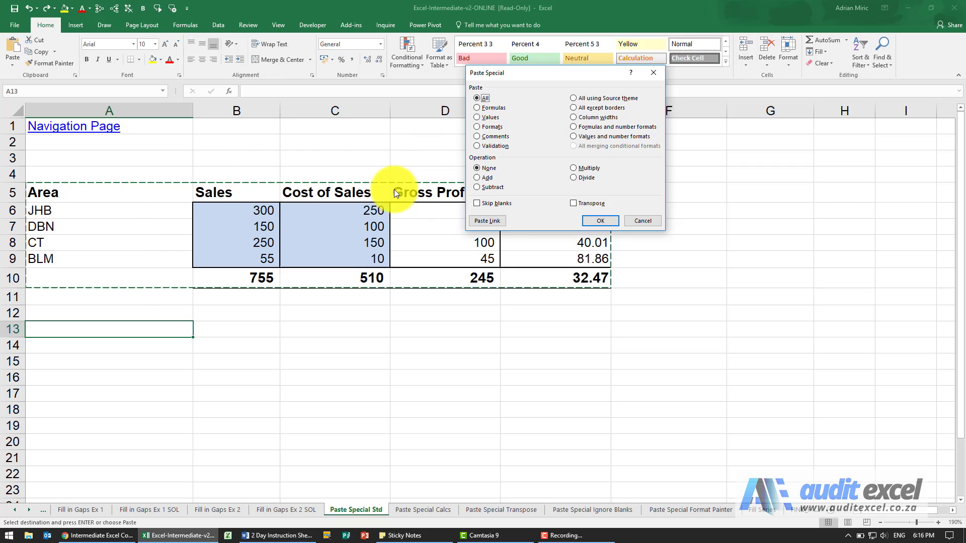
pyautogui.moveTo(434, 456)
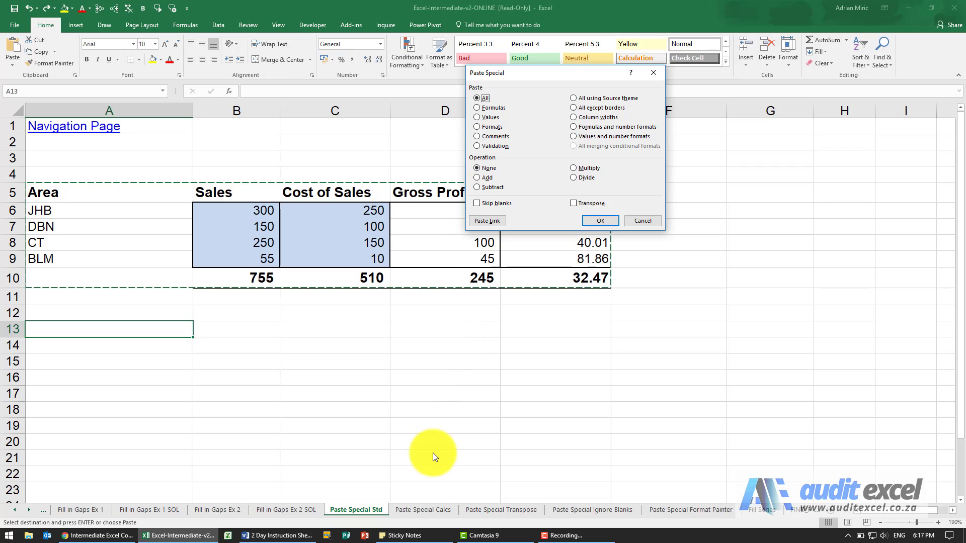
pyautogui.moveTo(433, 515)
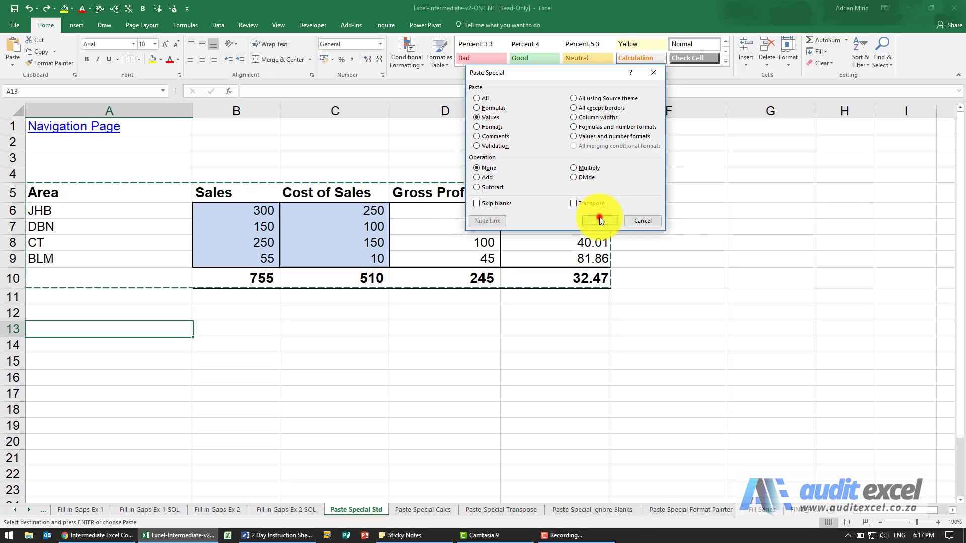
pyautogui.click(600, 220)
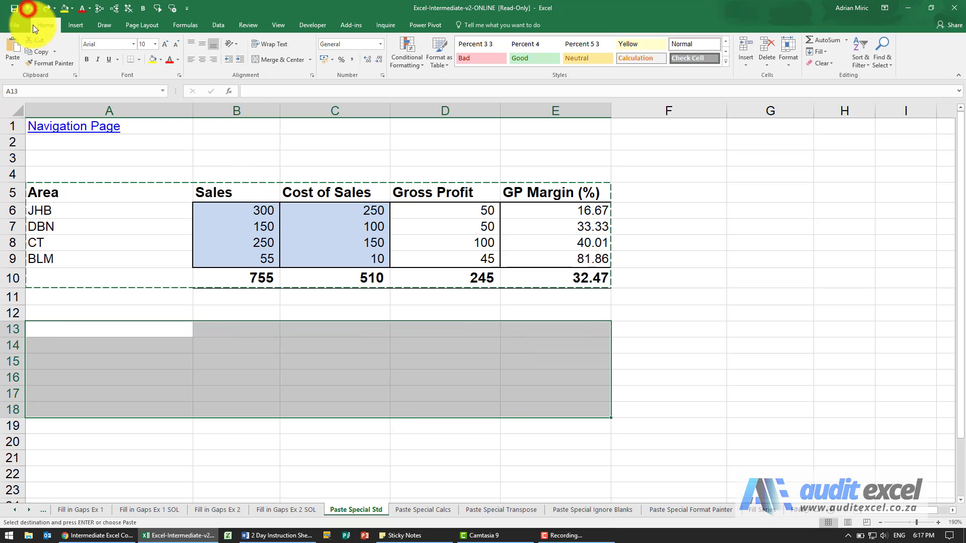
# Step: Paste Special values and number formats into rows 13–18 and inspect the unrounded 300 in B14
pyautogui.click(11, 55)
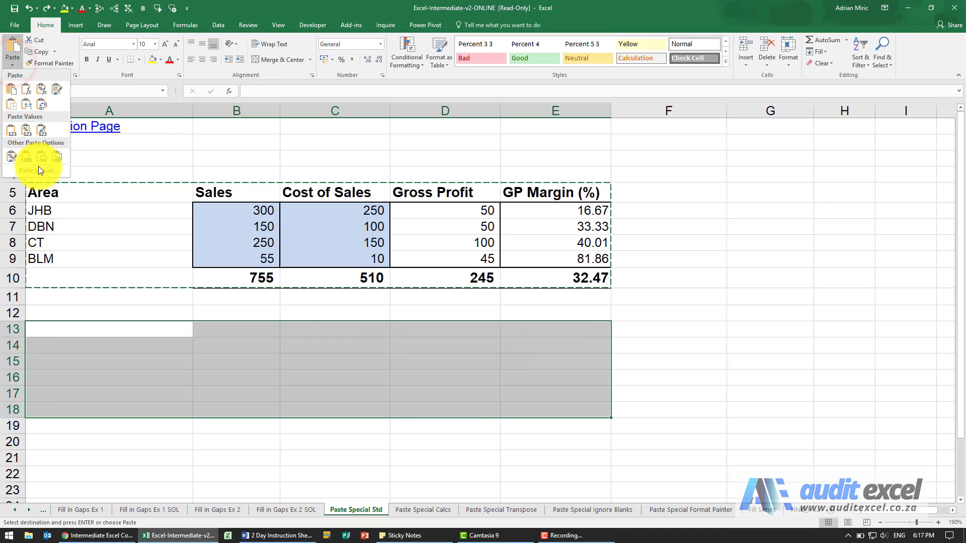
pyautogui.click(34, 170)
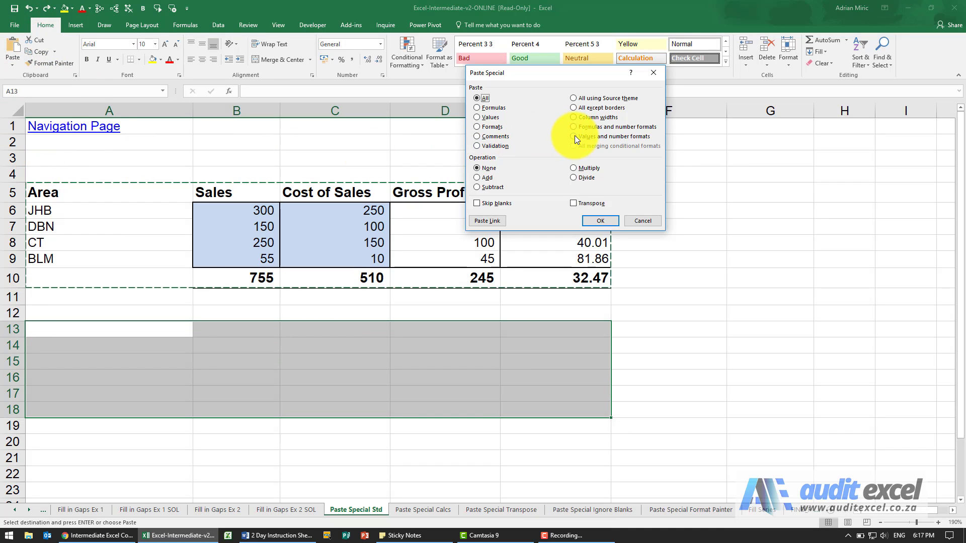
pyautogui.click(572, 137)
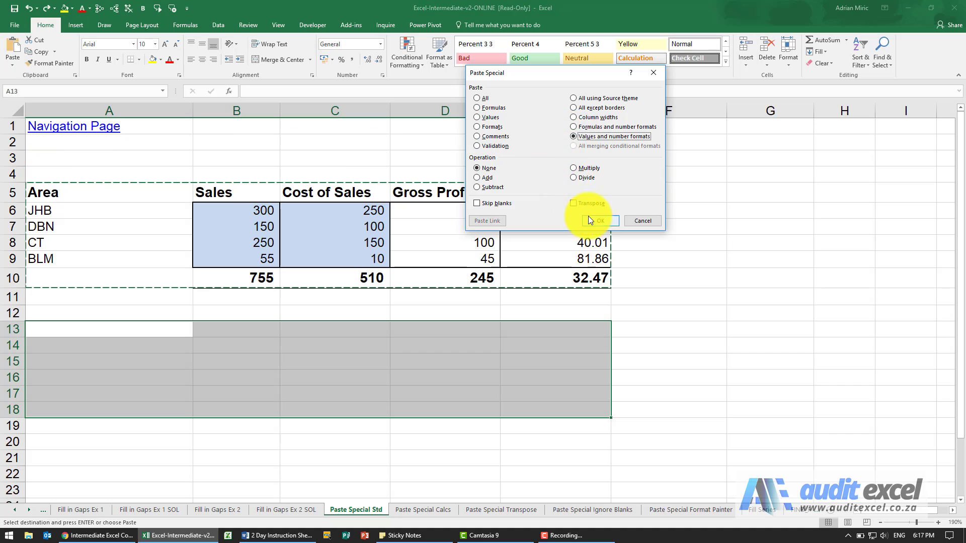
pyautogui.click(600, 220)
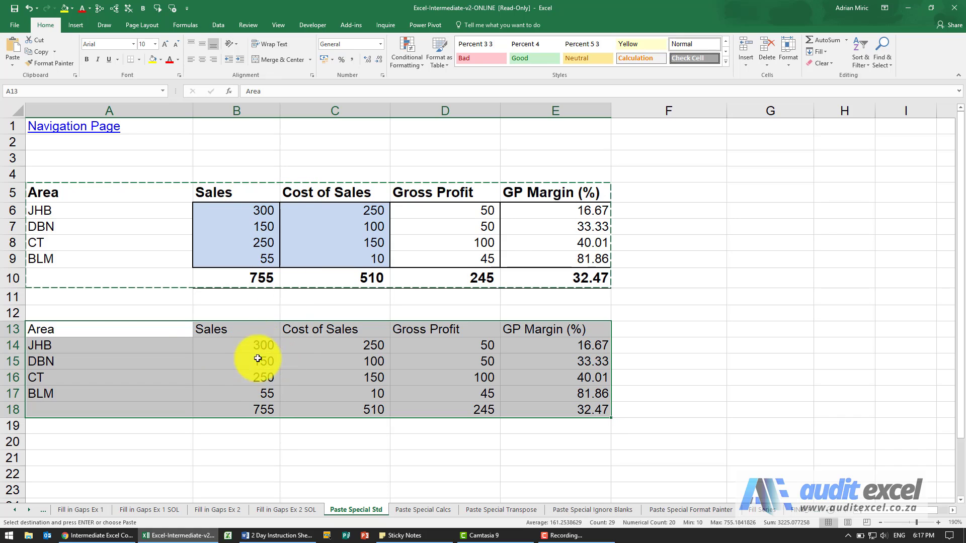
pyautogui.moveTo(261, 282)
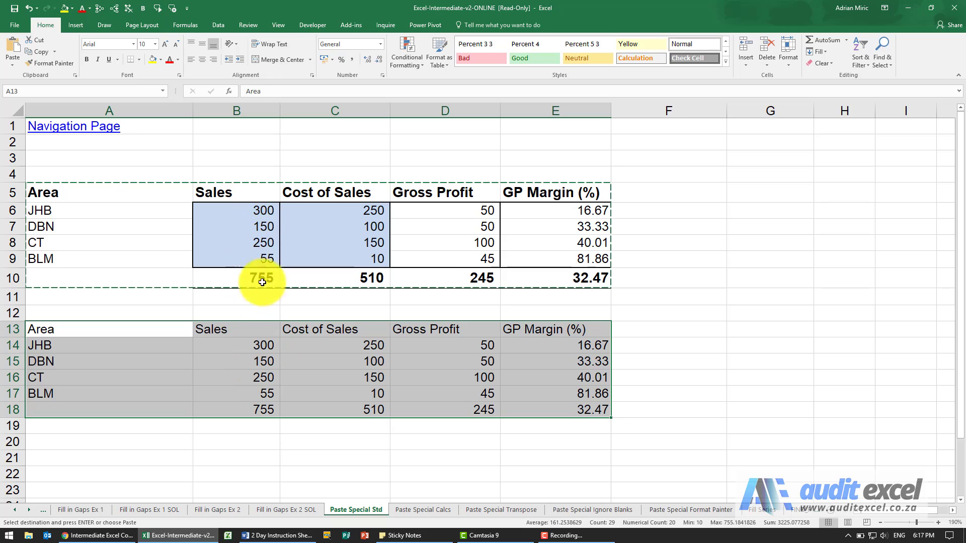
pyautogui.click(247, 345)
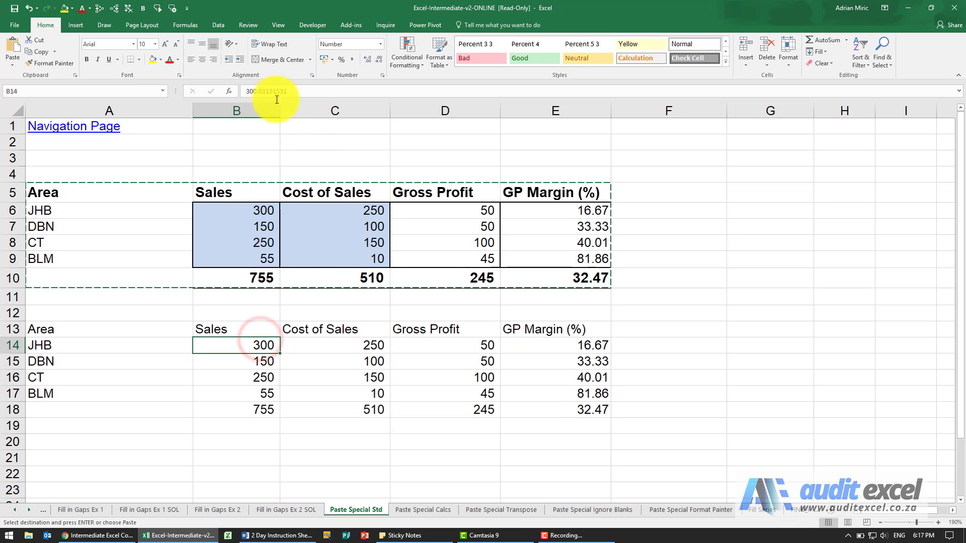
pyautogui.click(101, 329)
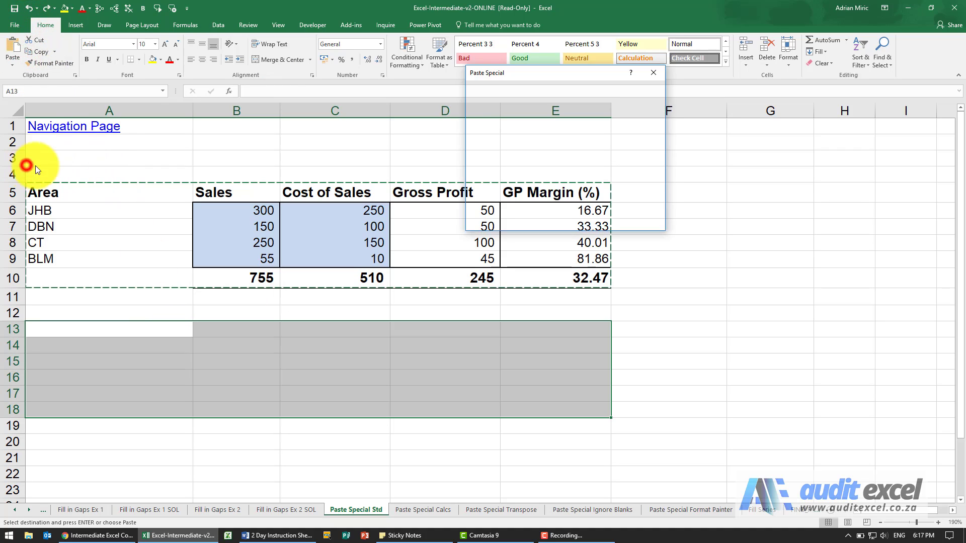
# Step: Paste Special formulas and number formats into rows 13–18 and inspect B14 and B15
pyautogui.click(573, 127)
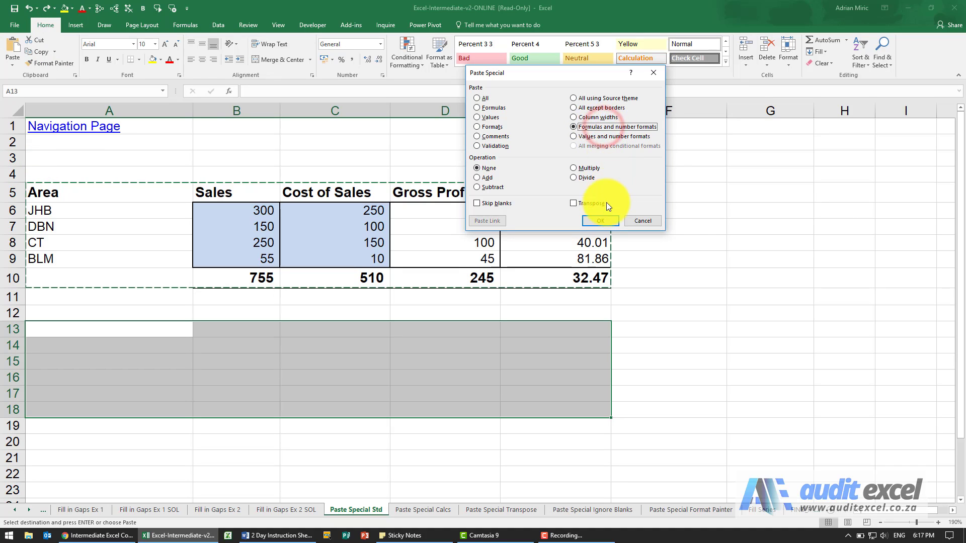
pyautogui.click(599, 220)
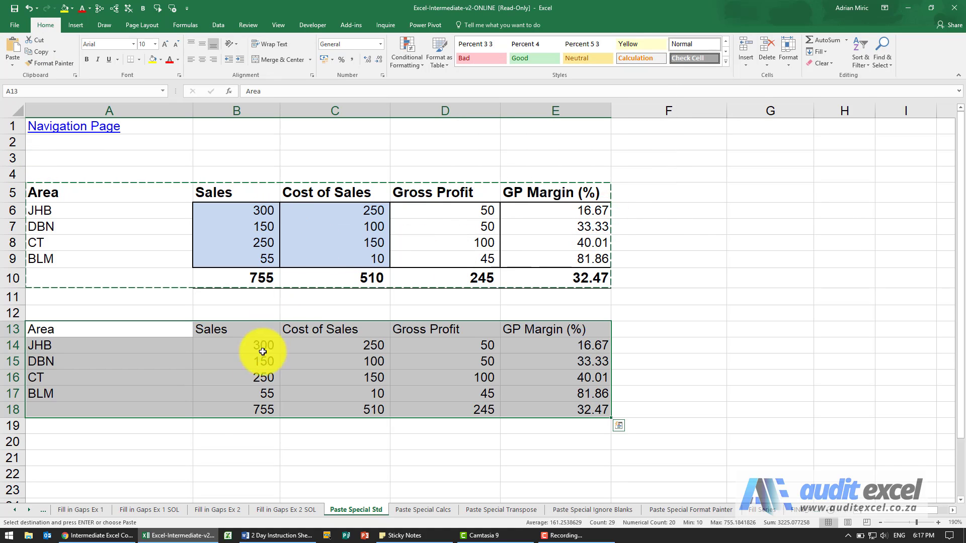
pyautogui.click(235, 409)
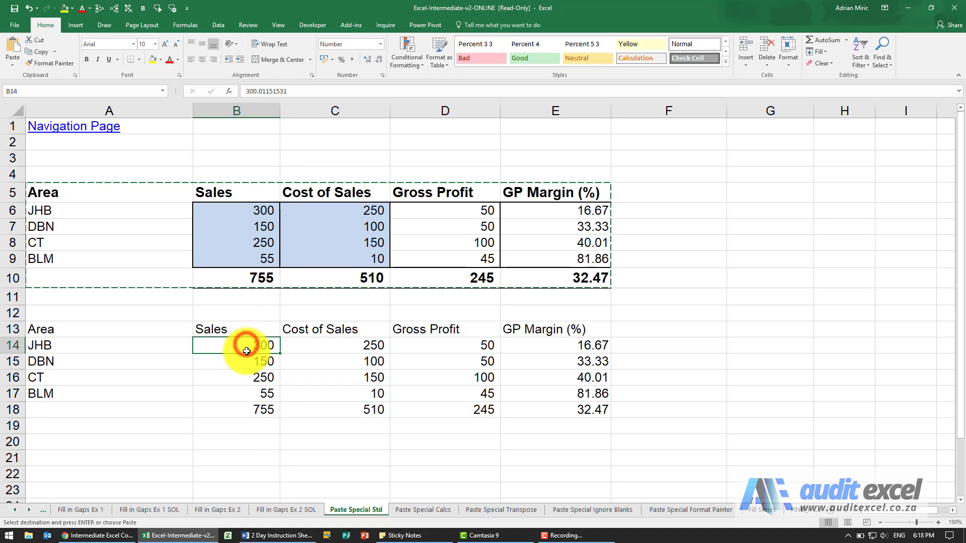
pyautogui.click(235, 361)
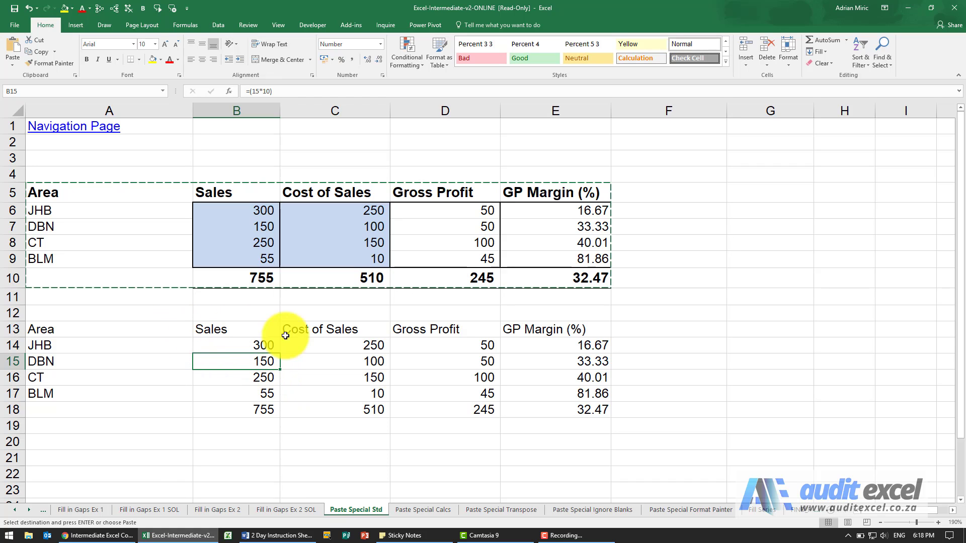
pyautogui.moveTo(270, 384)
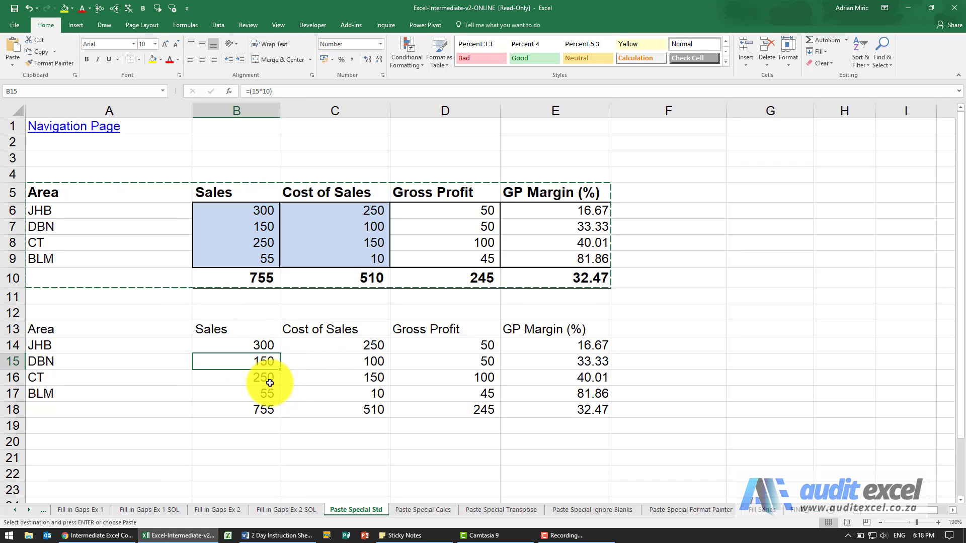